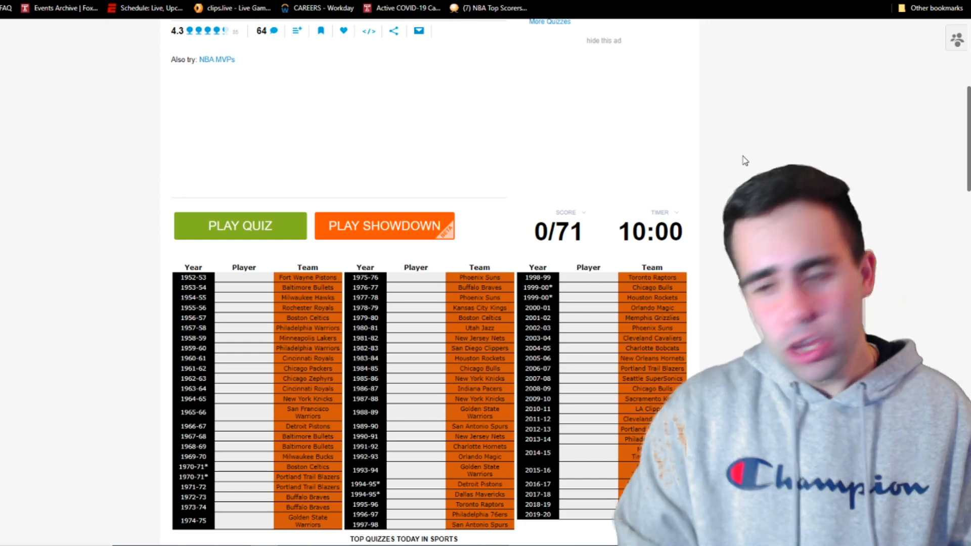
Step: Locate the NBA Rookies of the Year quiz and start it with Play Quiz
{"action": "scroll", "scroll_direction": "up", "scroll_amount": 3}
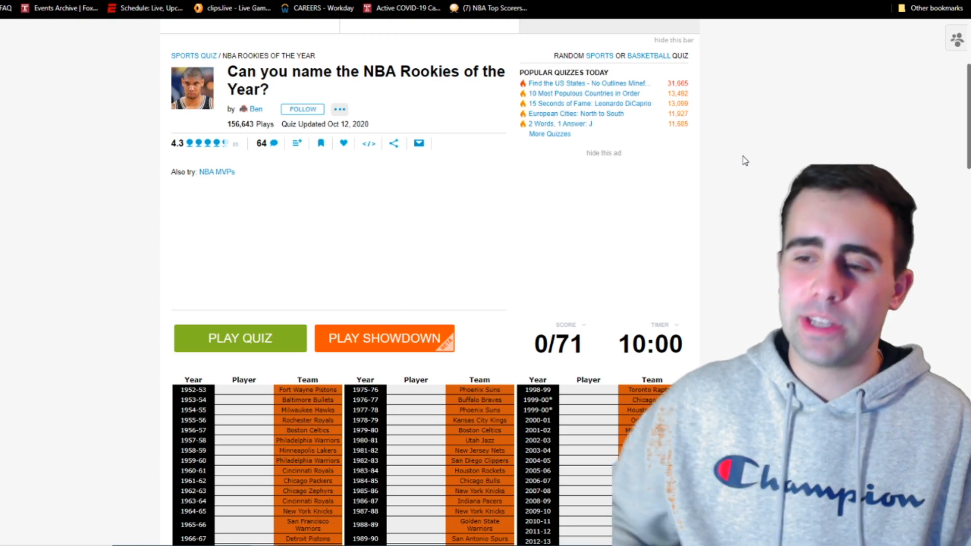
{"action": "scroll", "scroll_direction": "down", "scroll_amount": 3}
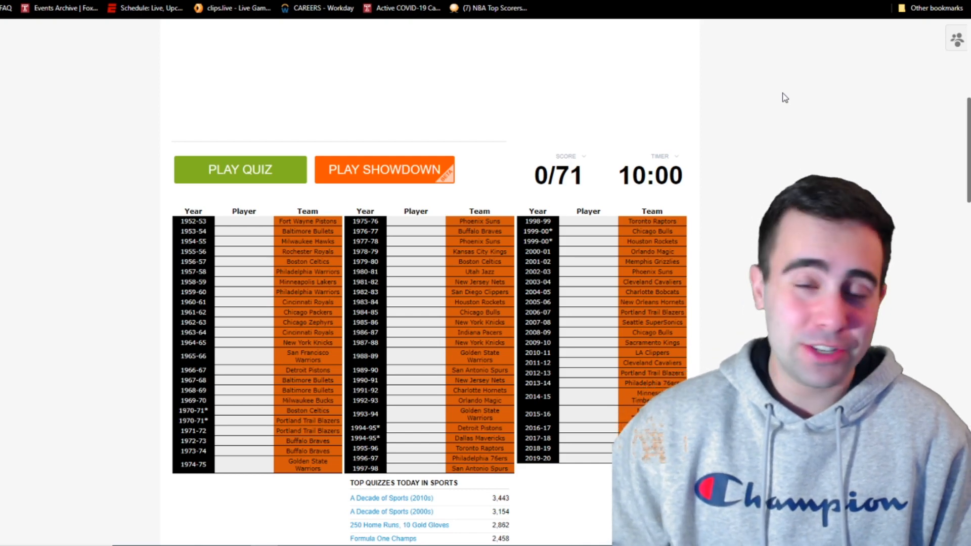
{"action": "scroll", "scroll_direction": "down", "scroll_amount": 3}
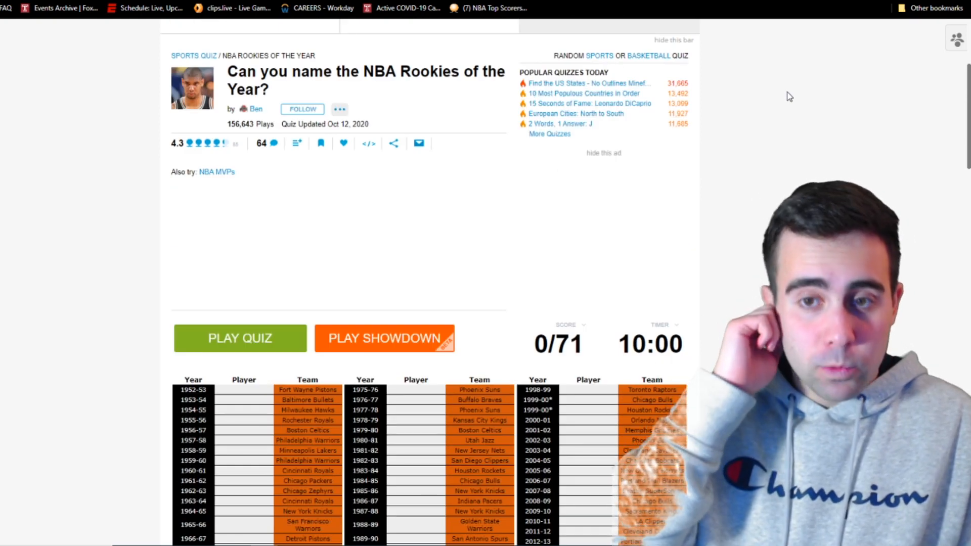
{"action": "left_click", "coordinate": [393, 143]}
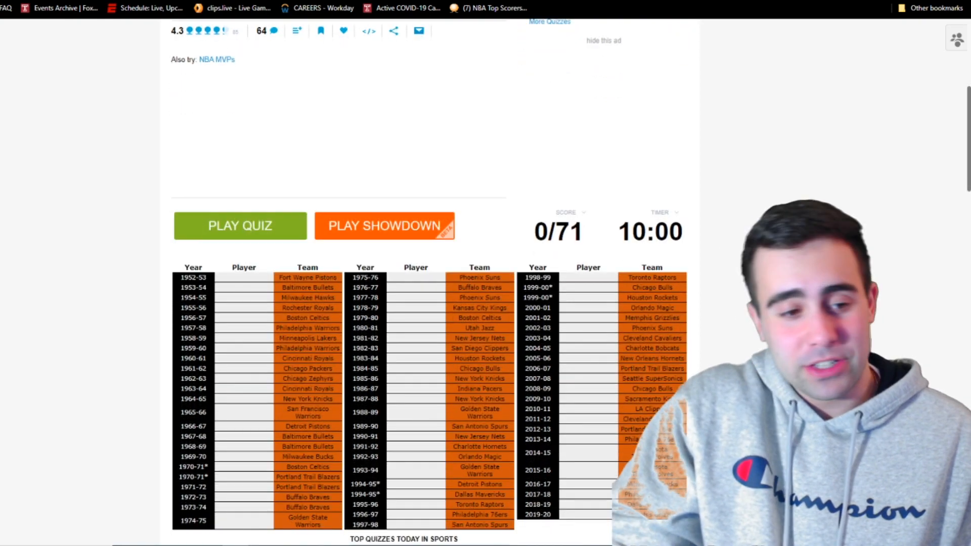
{"action": "scroll", "scroll_direction": "down", "scroll_amount": 3}
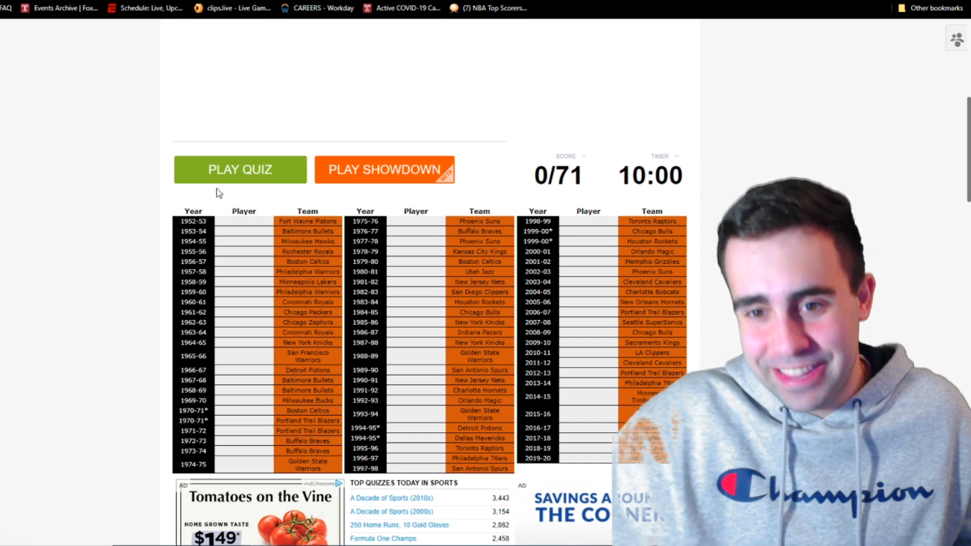
{"action": "left_click", "coordinate": [240, 169]}
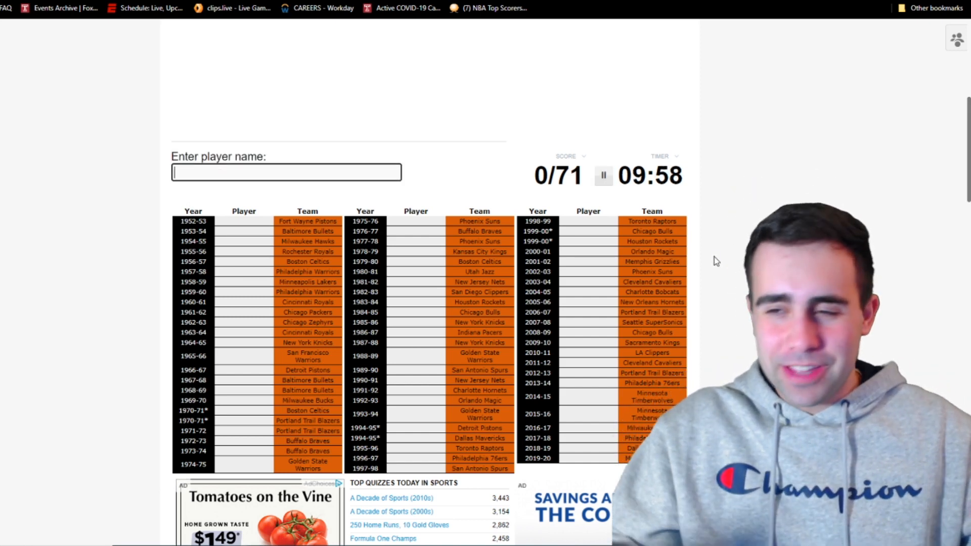
Step: Enter recent winners Ja Morant, Dončić, Ben Simmons, Karl-Anthony Towns and Wiggins
{"action": "type", "text": "moran"}
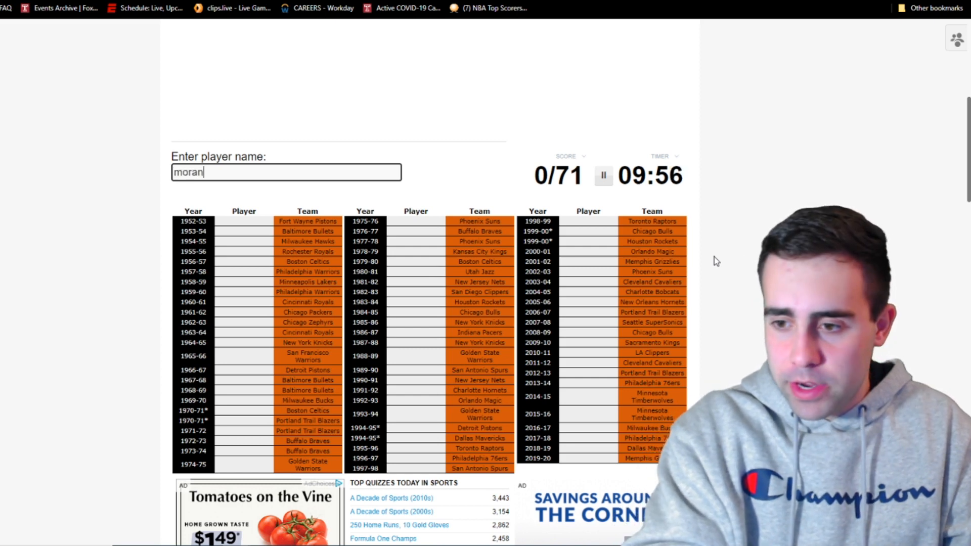
{"action": "type", "text": "do"}
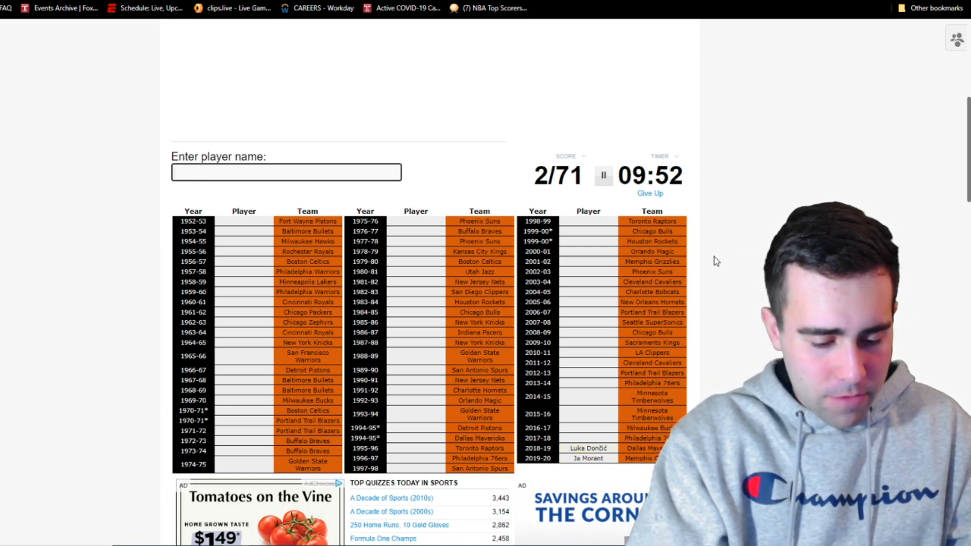
{"action": "type", "text": "Ben Simmons"}
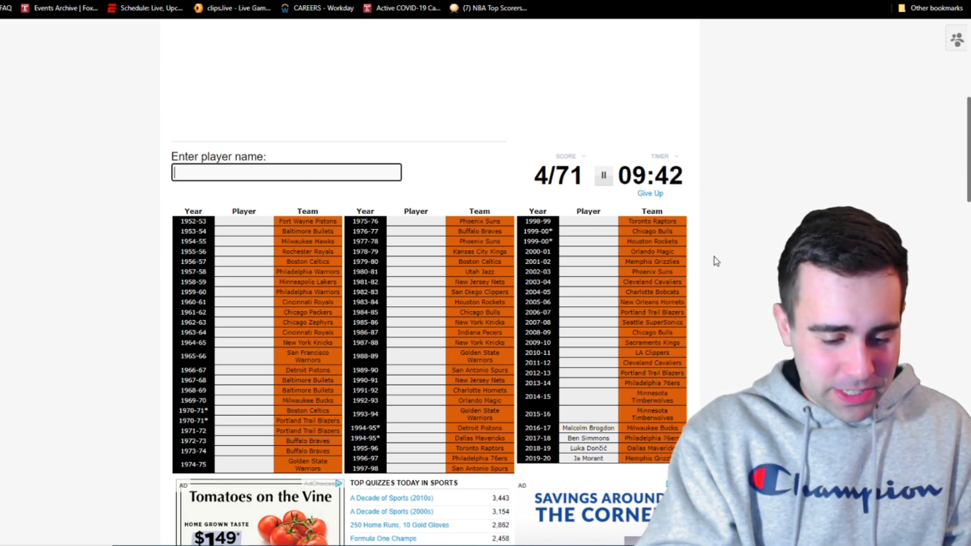
{"action": "type", "text": "Karl-Anthony Towns"}
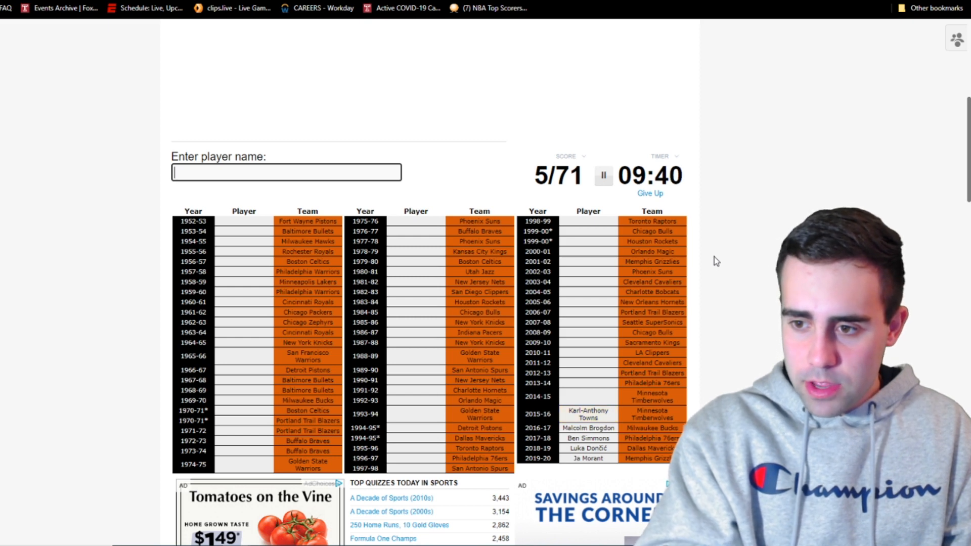
{"action": "type", "text": "igg"}
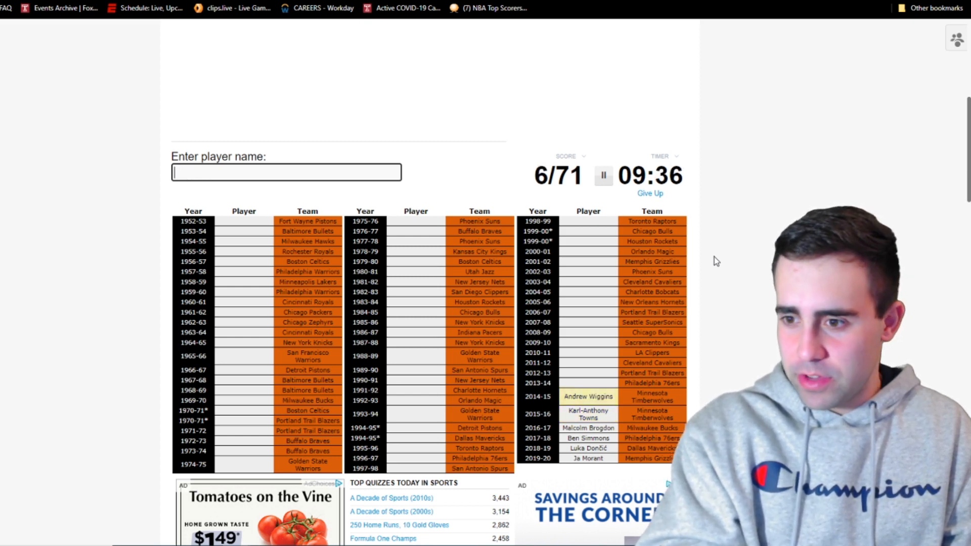
Step: Enter Vince Carter, Carter-Williams, Damian Lillard and Kyrie Irving, reaching 10/71
{"action": "type", "text": "c"}
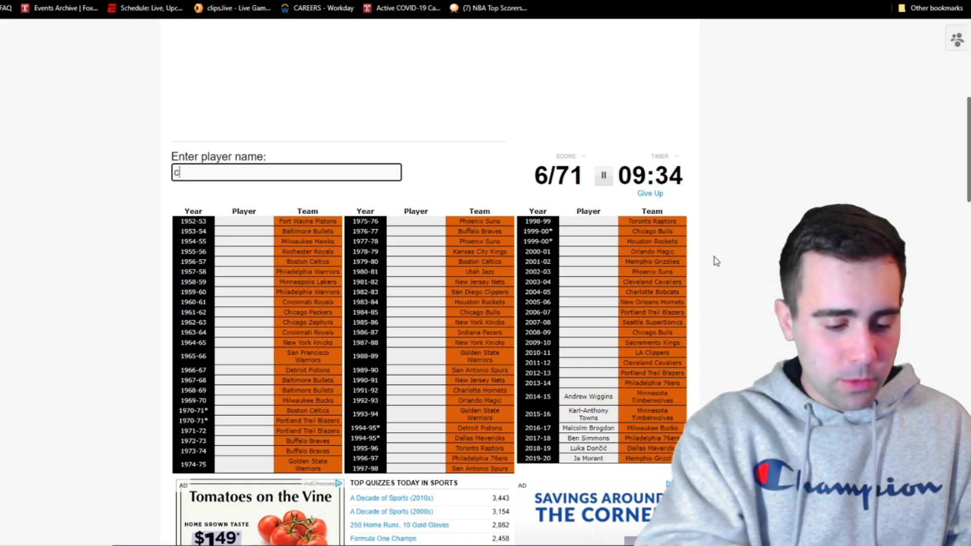
{"action": "type", "text": "Vince Carter"}
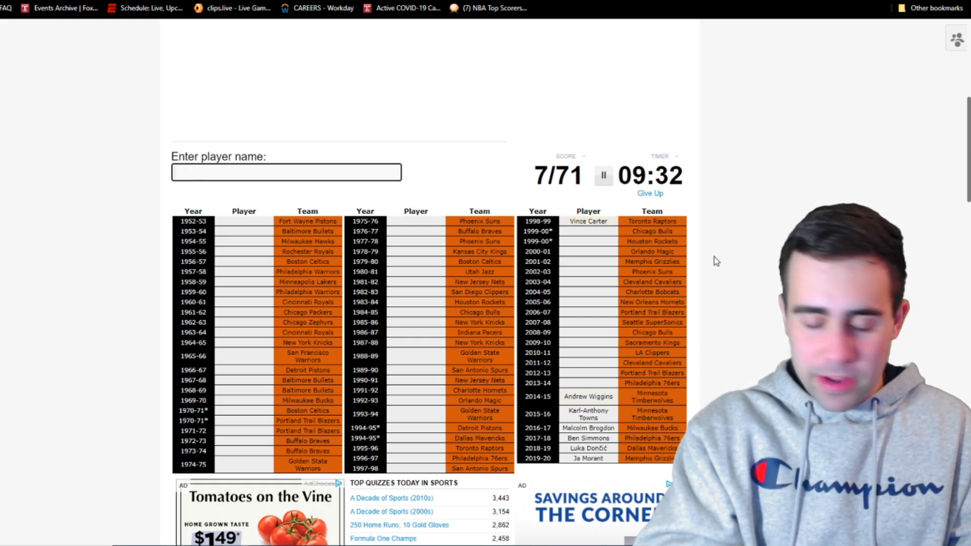
{"action": "type", "text": "carter-wil"}
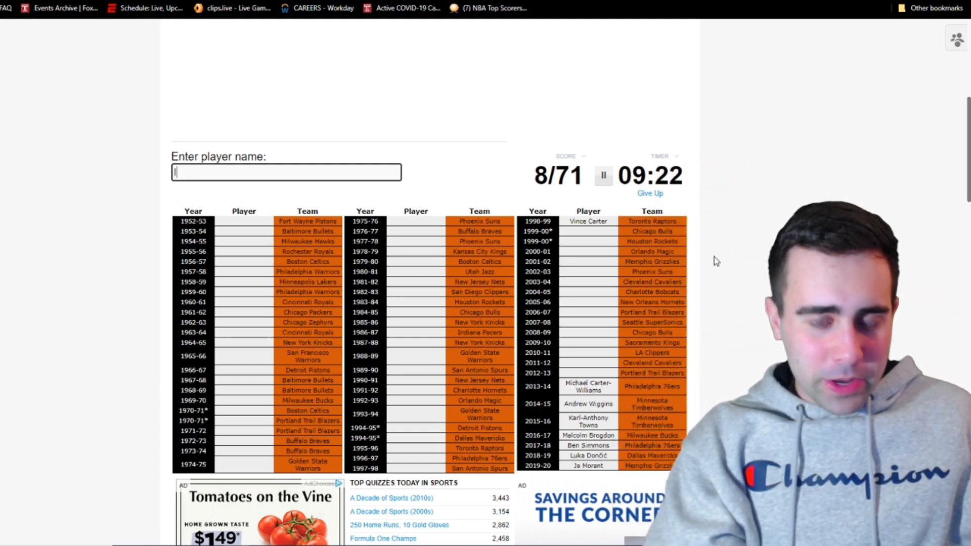
{"action": "type", "text": "Damian Lillard"}
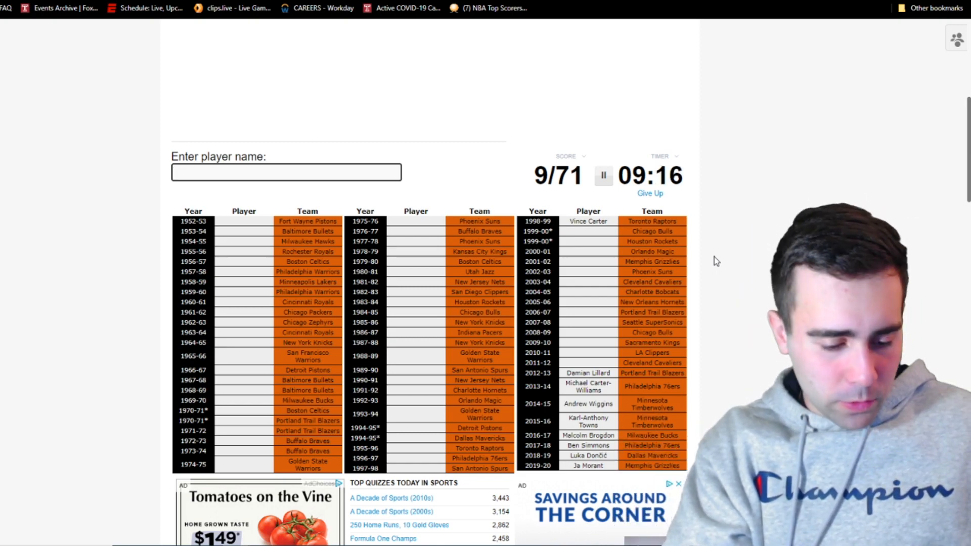
{"action": "type", "text": "Kyrie Irving"}
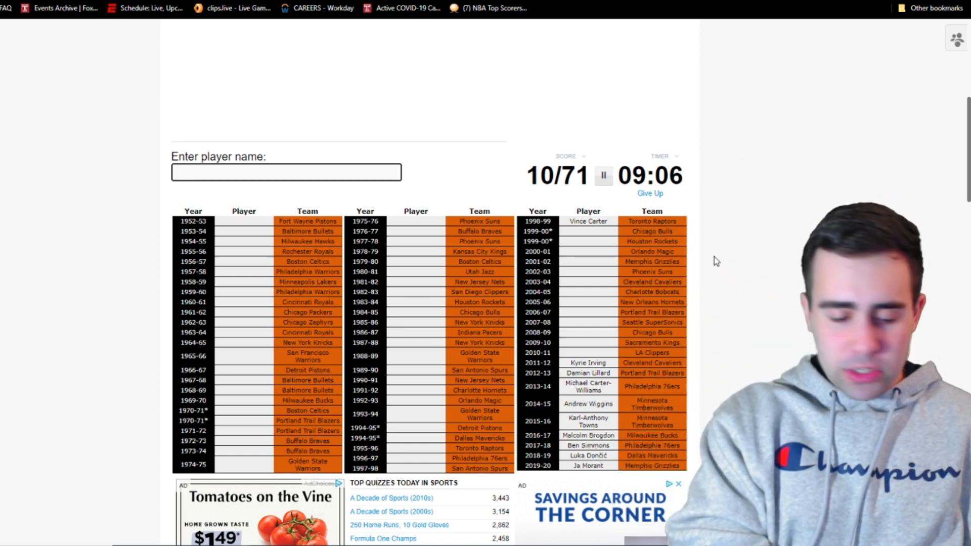
Step: Enter Blake Griffin, Tyreke Evans, Derrick Rose, Kevin Durant, Chris Paul and Emeka Okafor for 17/71
{"action": "type", "text": "gr"}
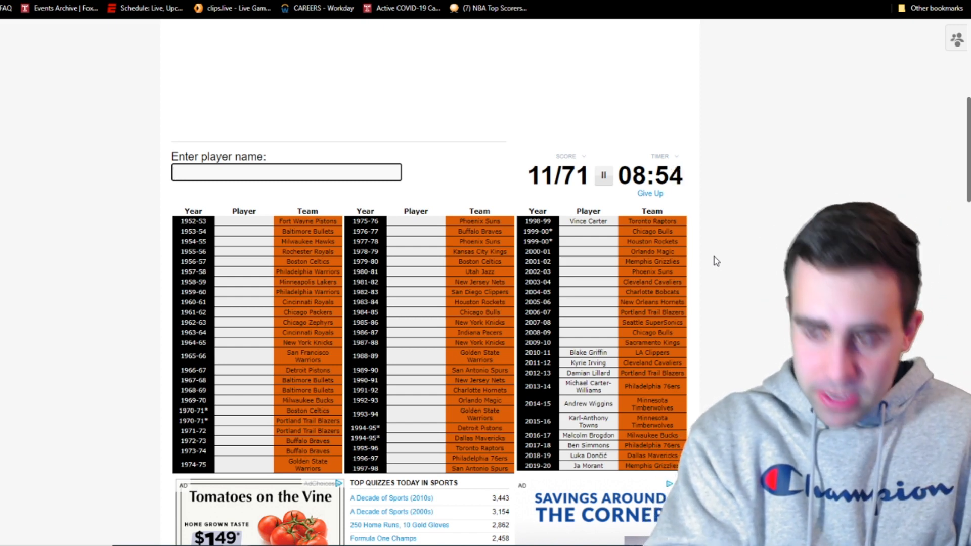
{"action": "type", "text": "evah"}
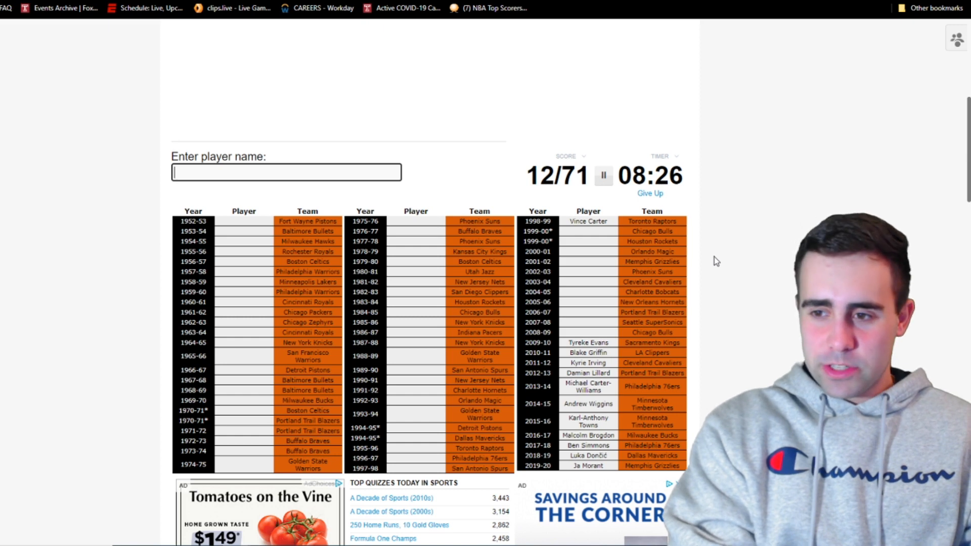
{"action": "type", "text": "Derrick Rose"}
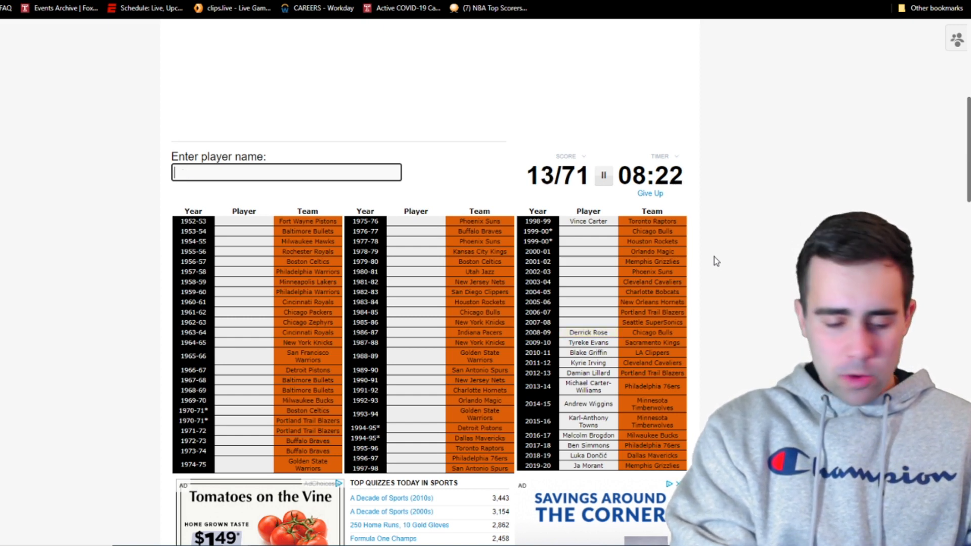
{"action": "type", "text": "Kevin Durant"}
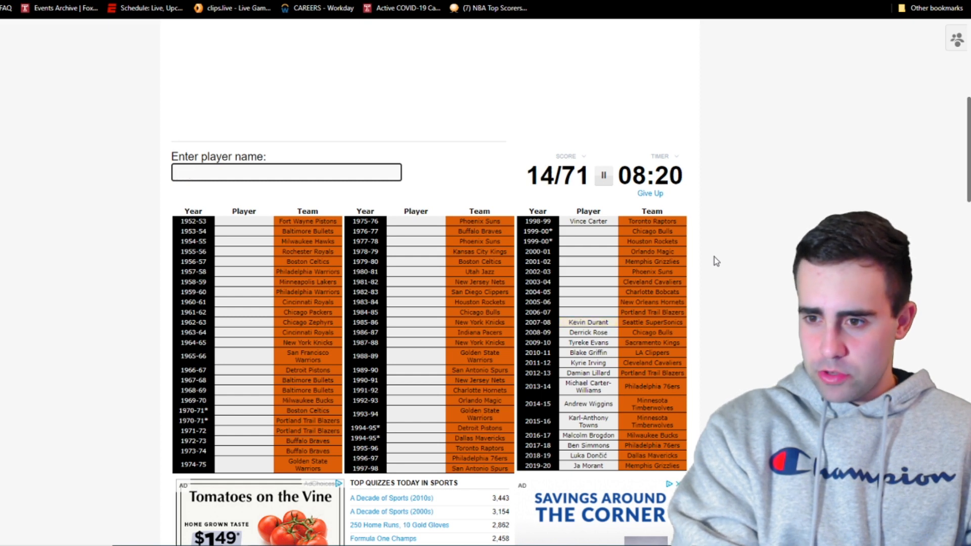
{"action": "type", "text": "ald"}
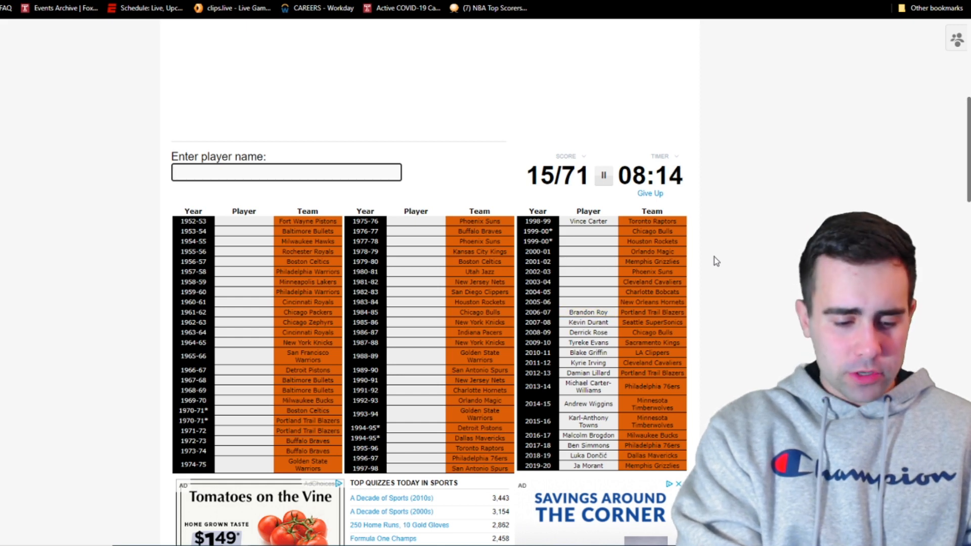
{"action": "type", "text": "Chris Paul"}
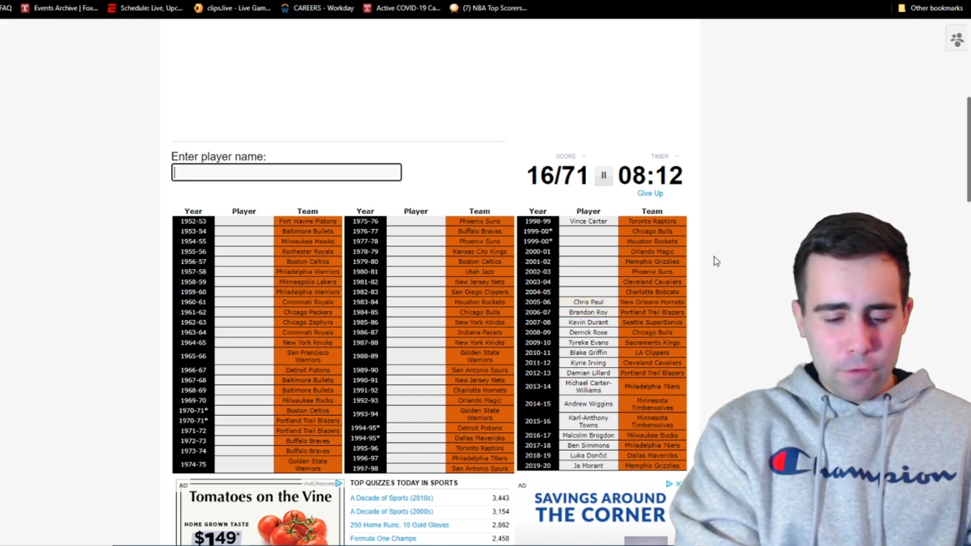
{"action": "type", "text": "Emeka Okafor"}
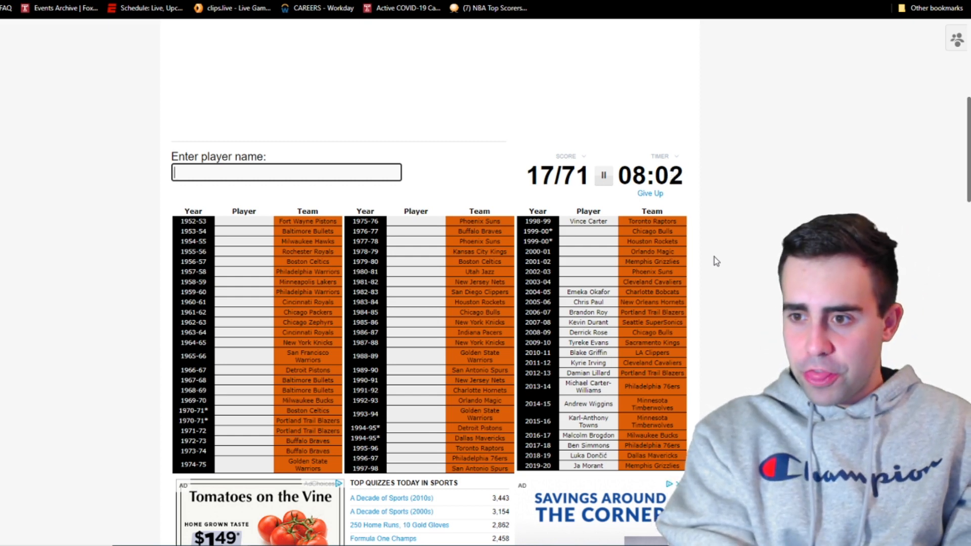
Step: Enter LeBron James, Amare Stoudemire, Pau Gasol, Steve Francis and Elton Brand for 22/71
{"action": "type", "text": "LeBron James"}
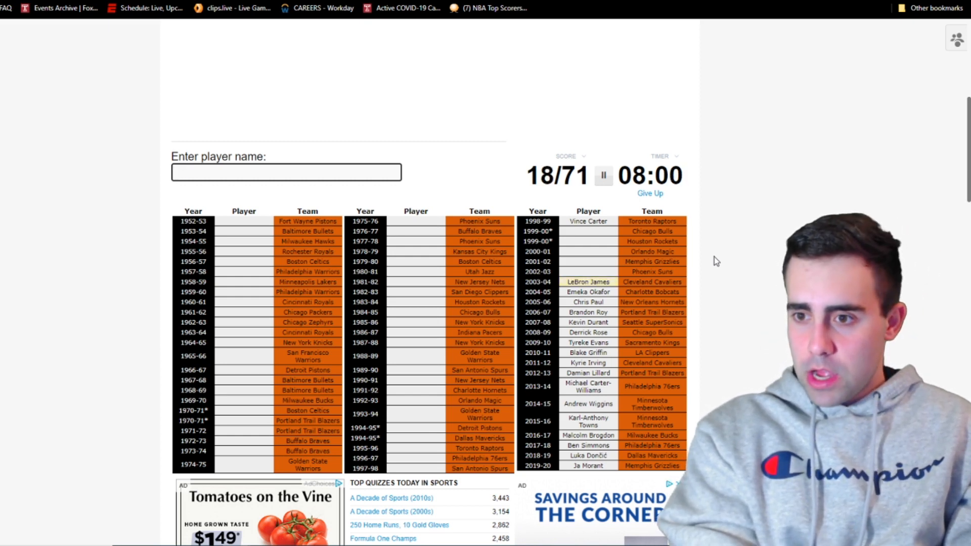
{"action": "type", "text": "Amare Stoudemire"}
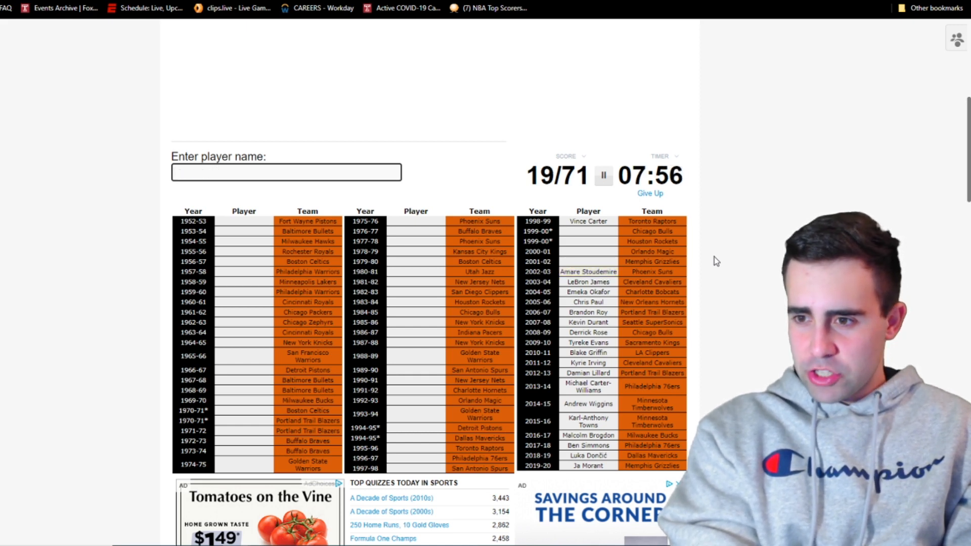
{"action": "type", "text": "Pau Gasol"}
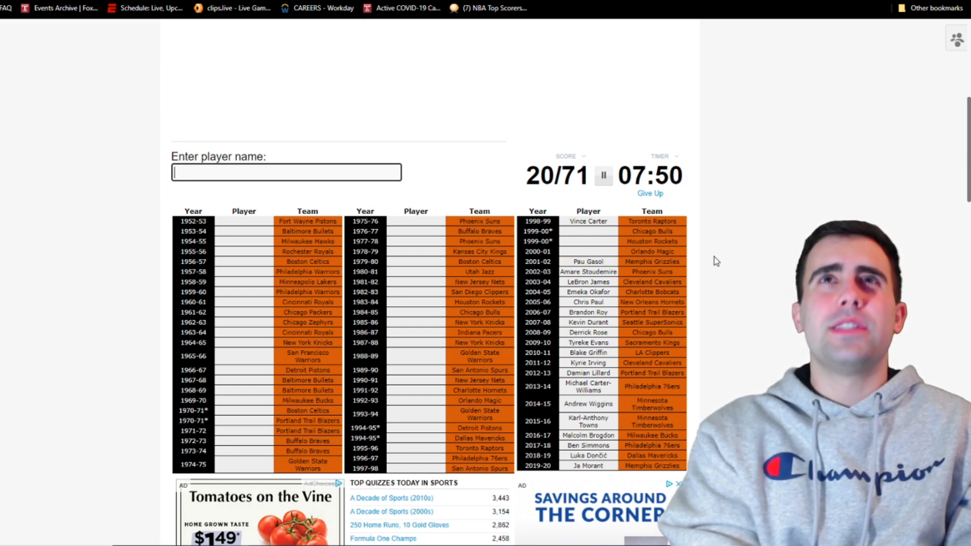
{"action": "type", "text": "lewi"}
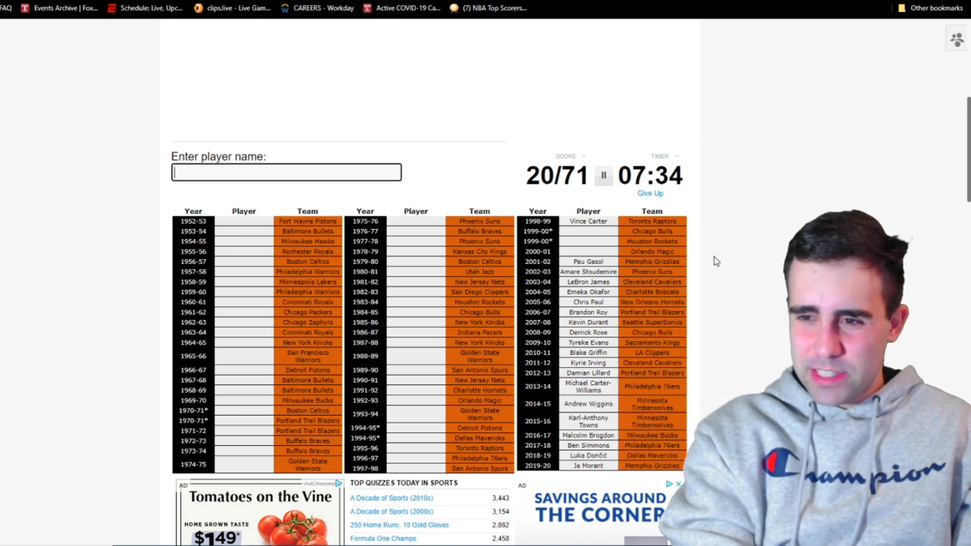
{"action": "type", "text": "franci"}
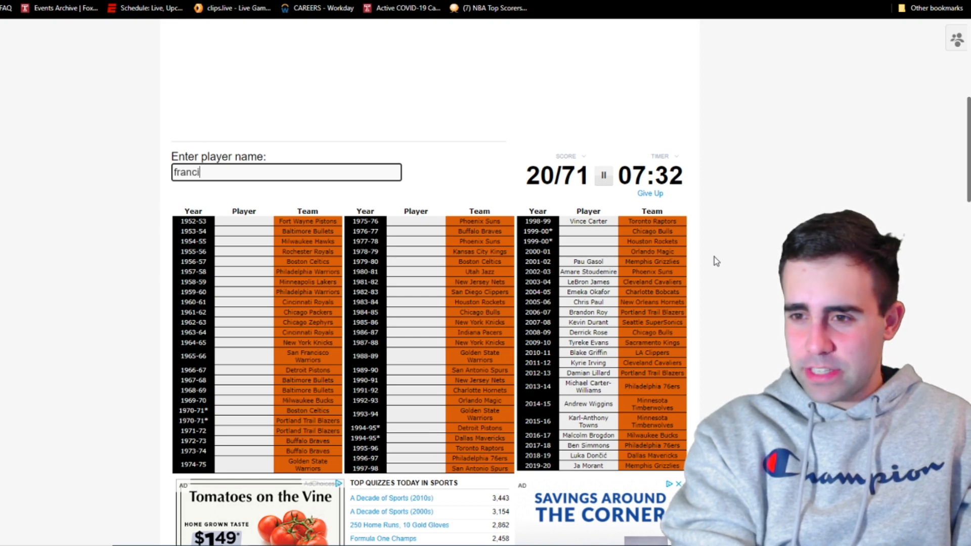
{"action": "type", "text": "francis"}
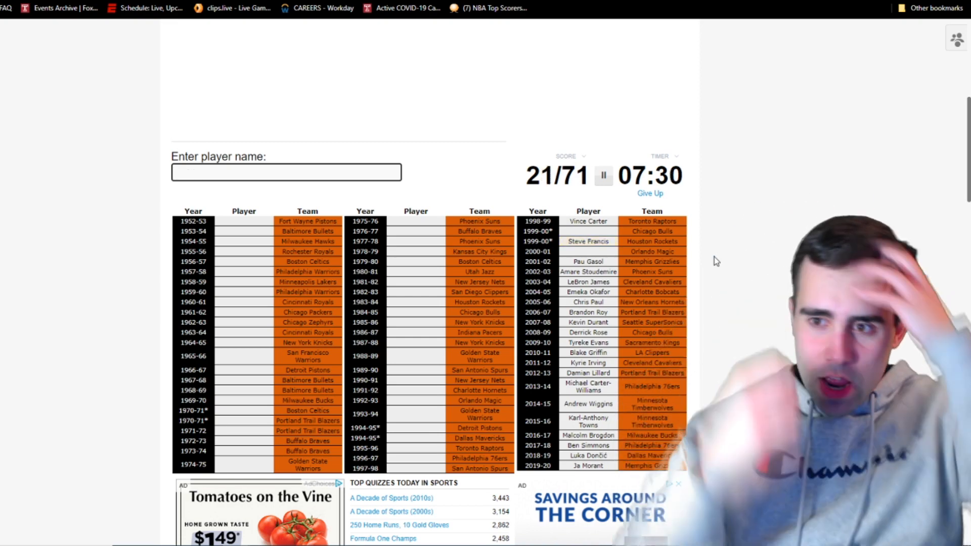
{"action": "type", "text": "Elton Brand"}
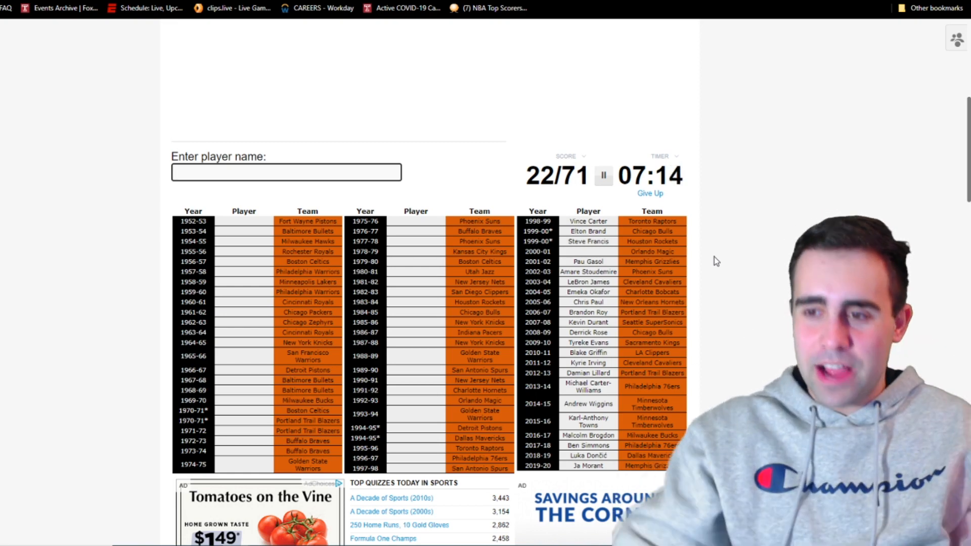
{"action": "left_click", "coordinate": [602, 176]}
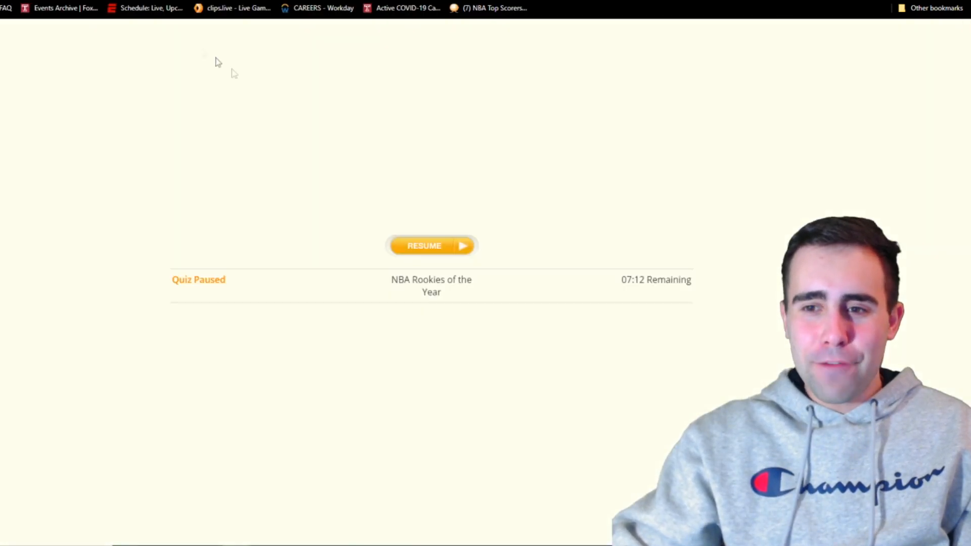
{"action": "left_click", "coordinate": [432, 245]}
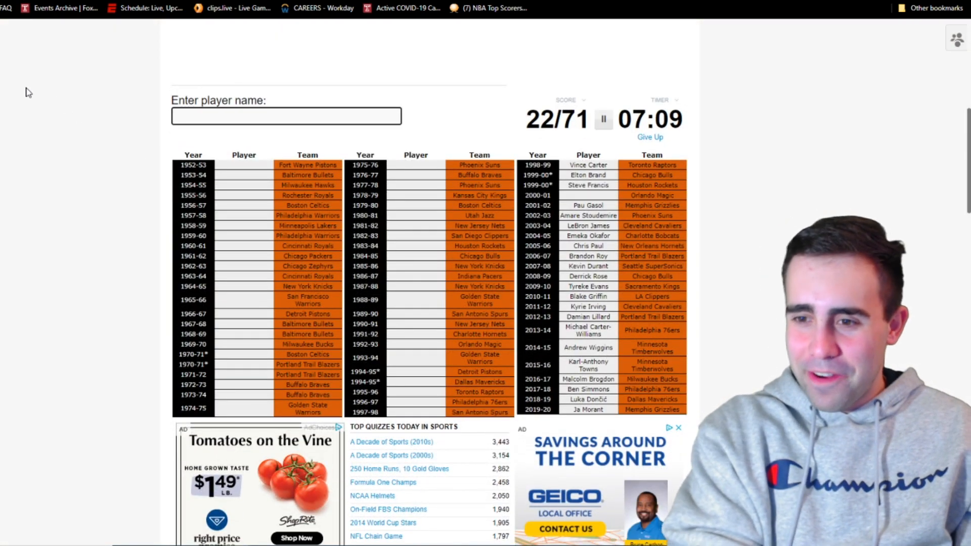
Step: Enter 1990s winners Duncan, Allen Iverson, Stoudamire, Mitch Richmond and Shaquille O'Neal, trying Stackhouse
{"action": "type", "text": "dunc"}
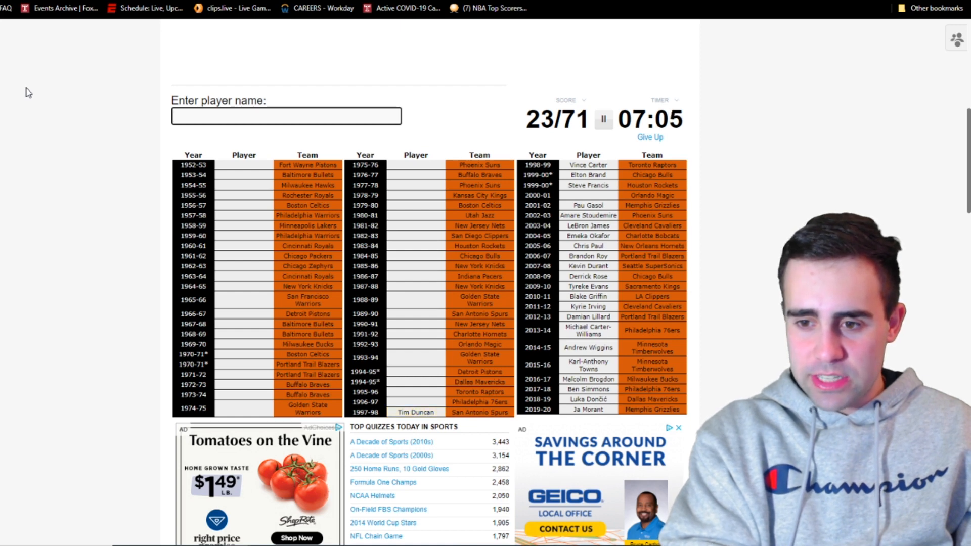
{"action": "type", "text": "Allen Iverson"}
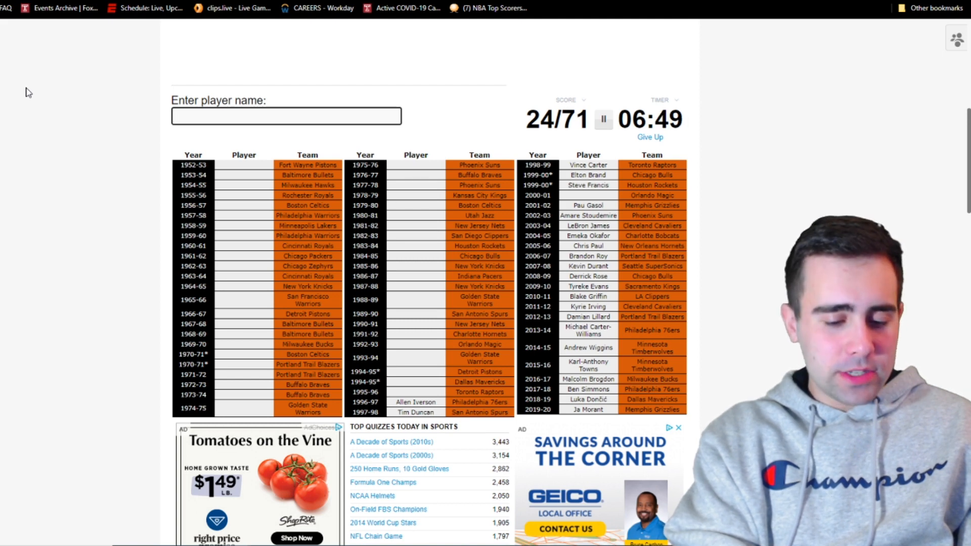
{"action": "type", "text": "stoud"}
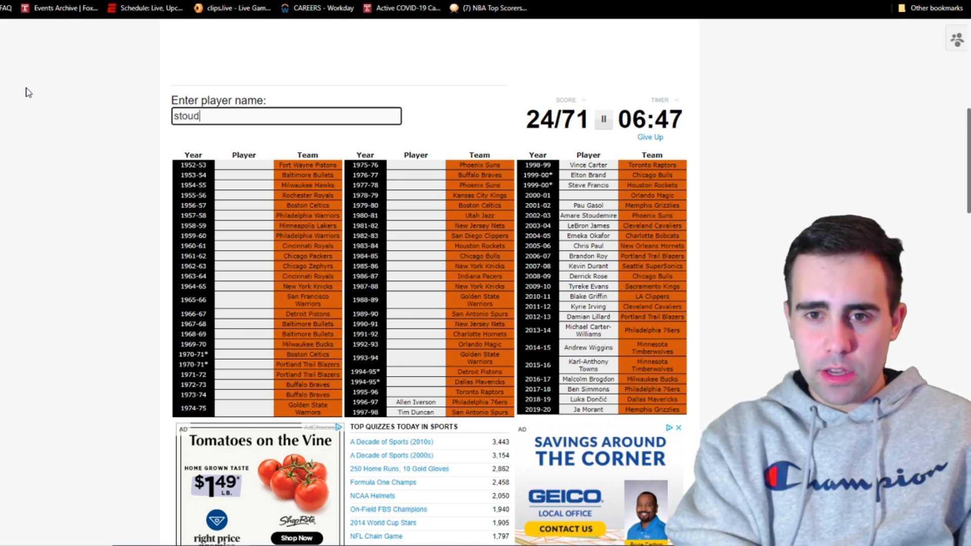
{"action": "key", "text": "Backspace"}
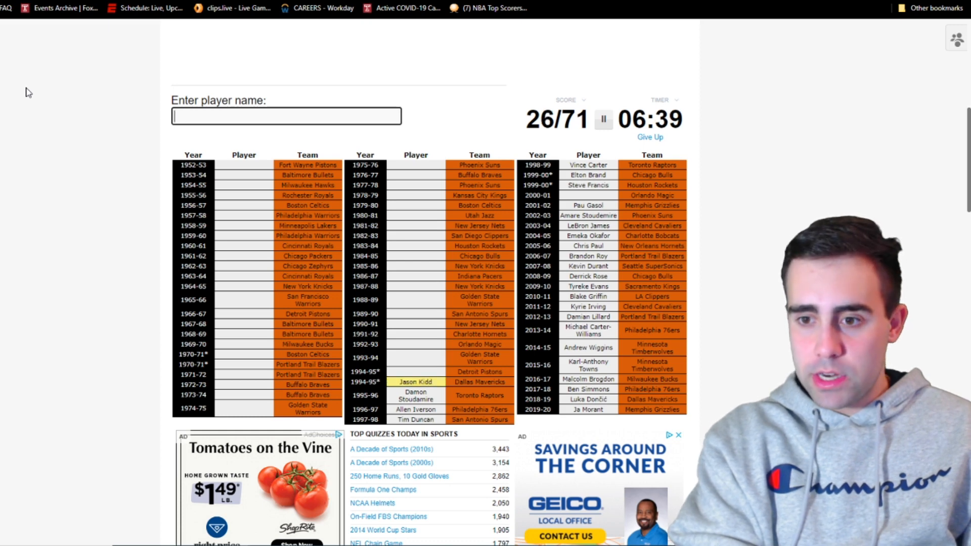
{"action": "type", "text": "s"}
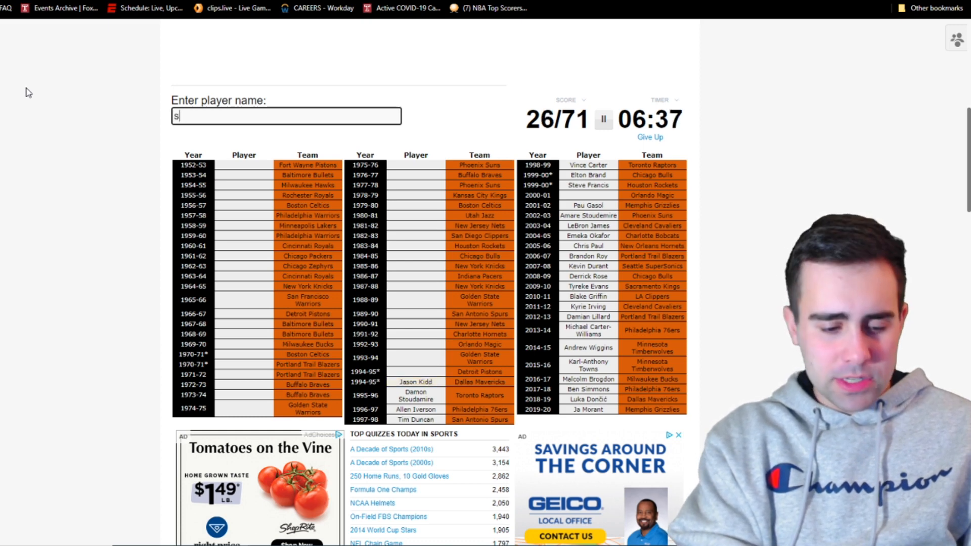
{"action": "type", "text": "tackhous"}
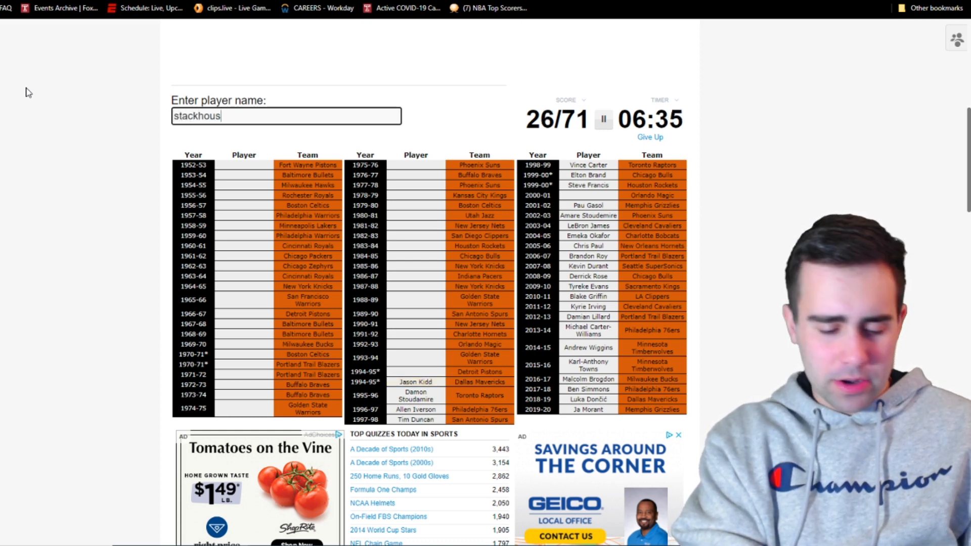
{"action": "type", "text": "stackhouse"}
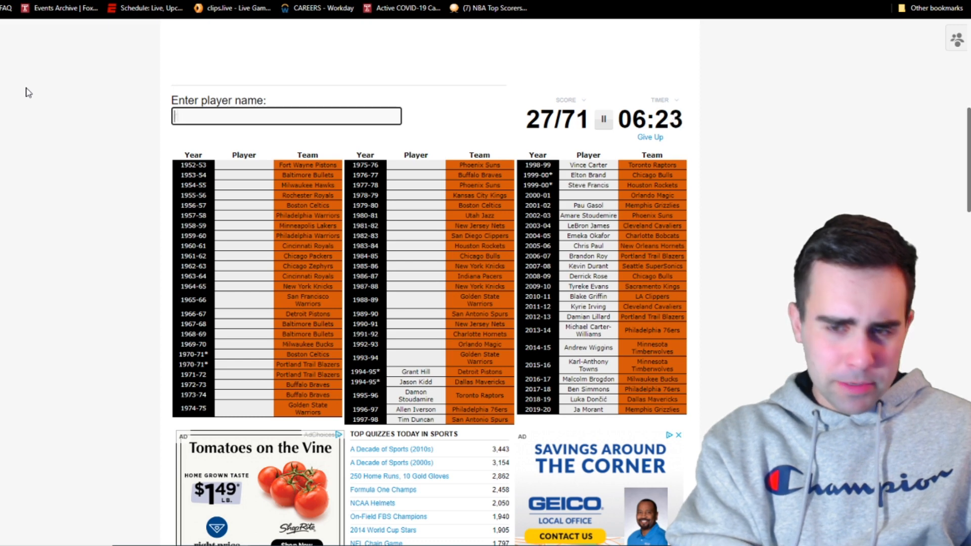
{"action": "type", "text": "Mitch Richmond"}
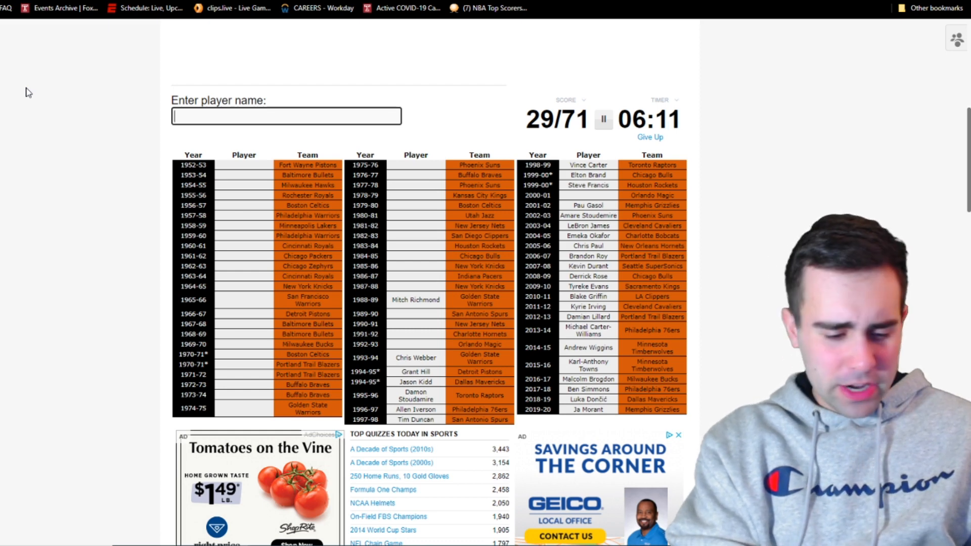
{"action": "type", "text": "Shaquille O'Neal"}
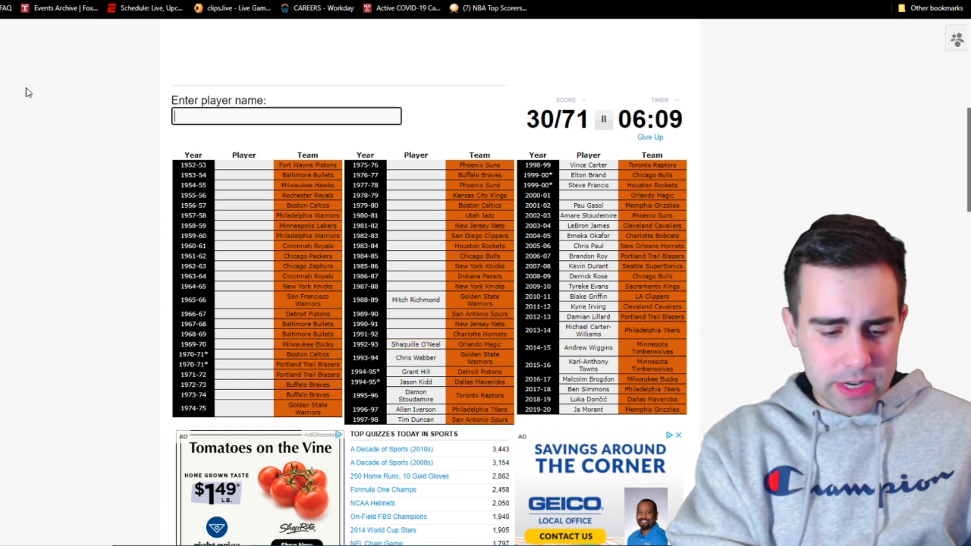
Step: Enter Mourning, Johnson, Derrick Coleman, Robinson, Patrick Ewing, Mark Jackson and Michael Jordan
{"action": "type", "text": "mournin"}
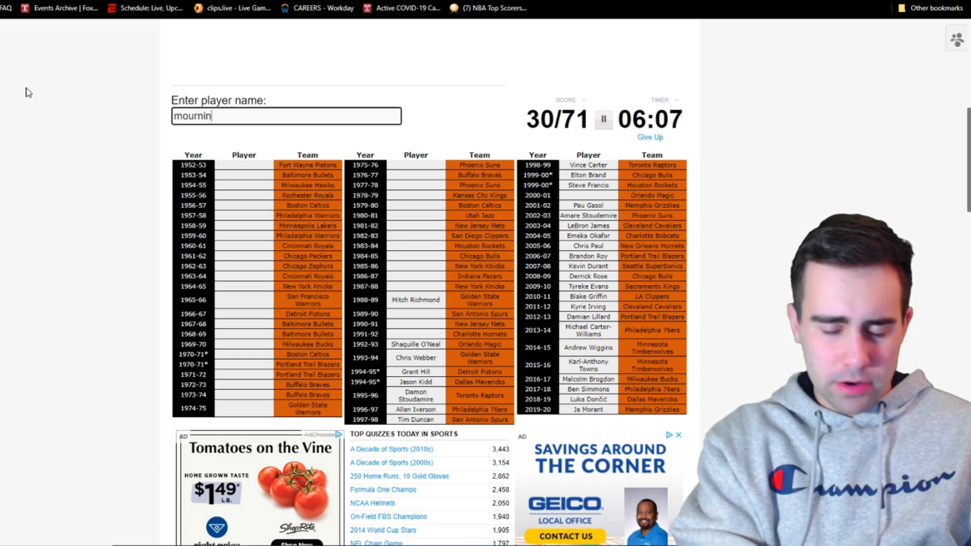
{"action": "type", "text": "johnso"}
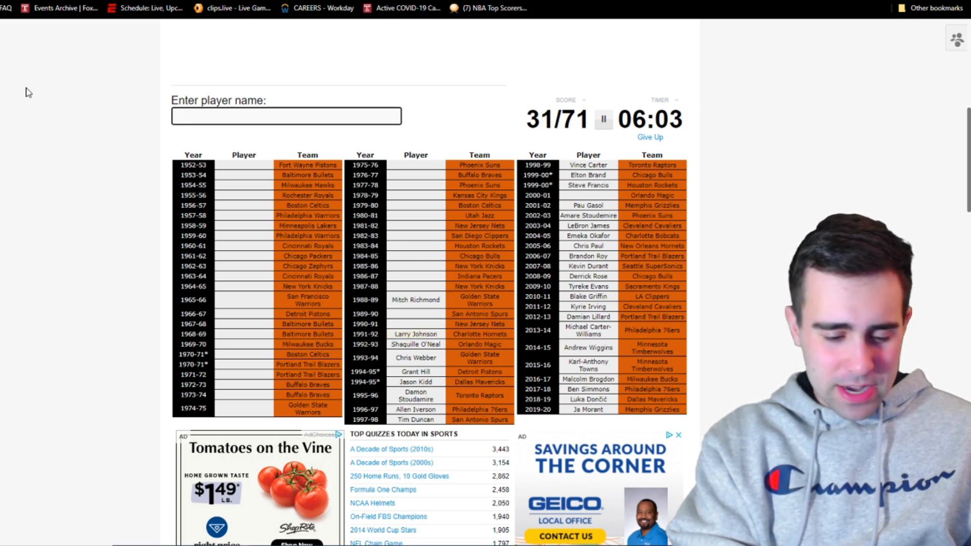
{"action": "type", "text": "Derrick Coleman"}
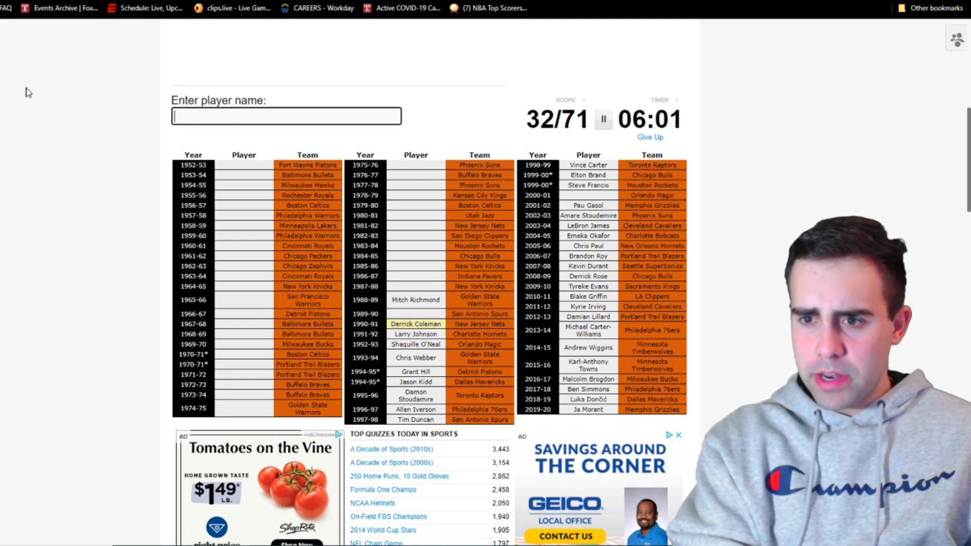
{"action": "type", "text": "robins"}
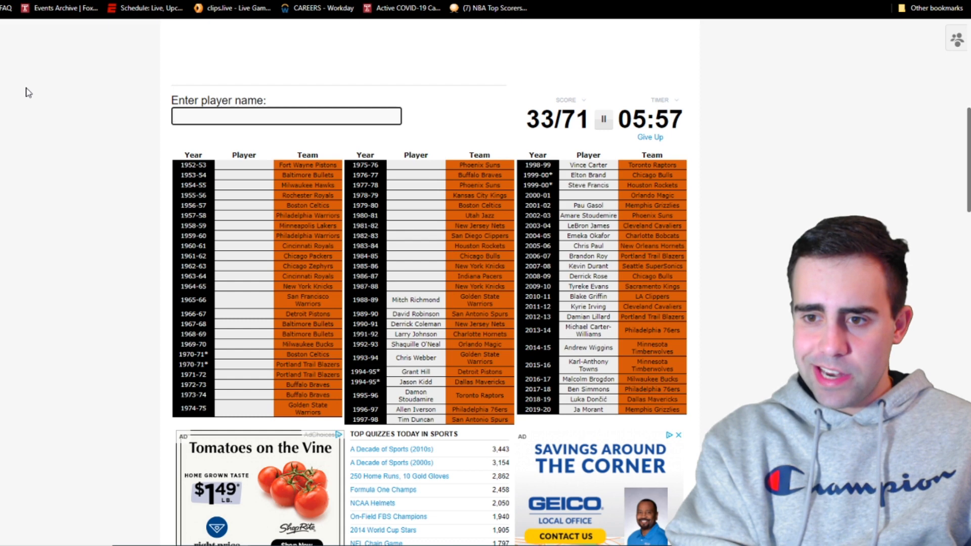
{"action": "type", "text": "Patrick Ewing"}
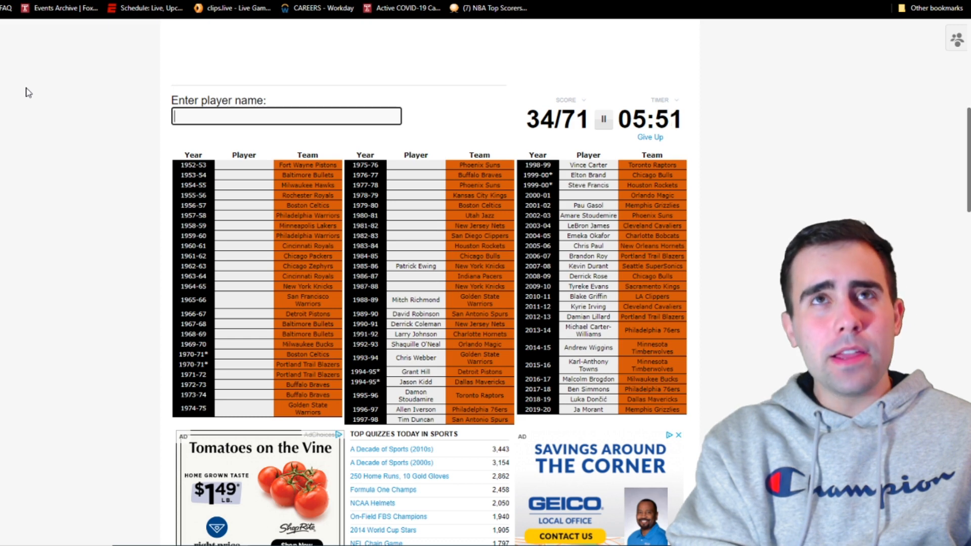
{"action": "type", "text": "ja"}
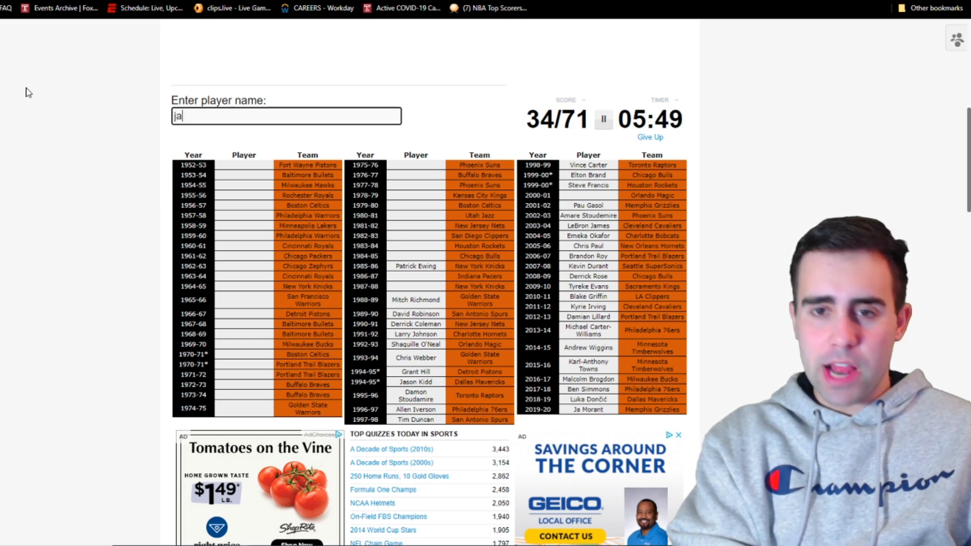
{"action": "type", "text": "Mark Jackson"}
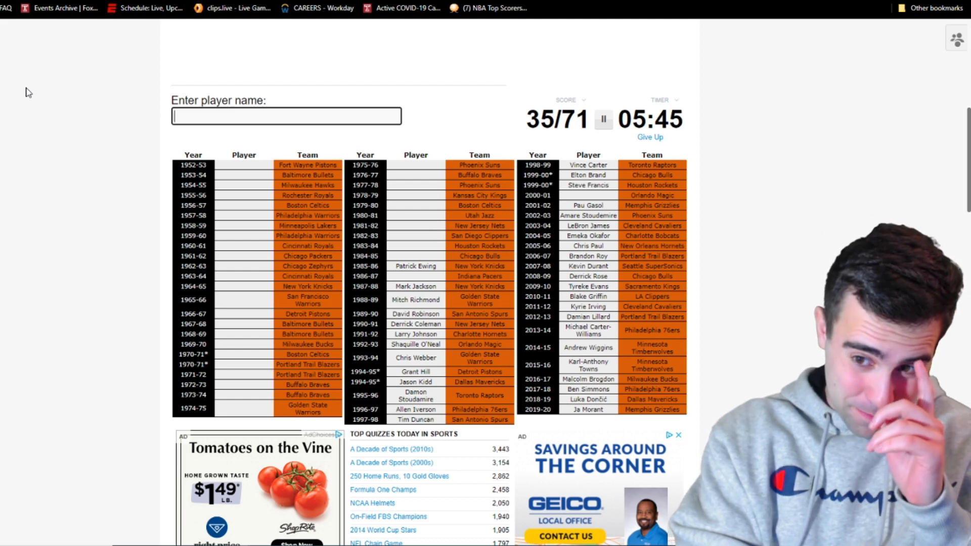
{"action": "type", "text": "m"}
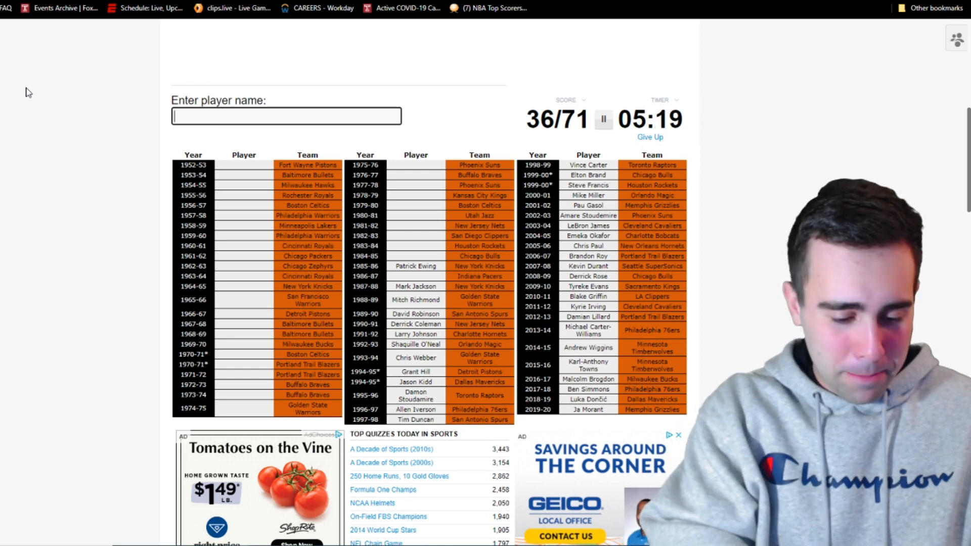
{"action": "type", "text": "Michael Jordan"}
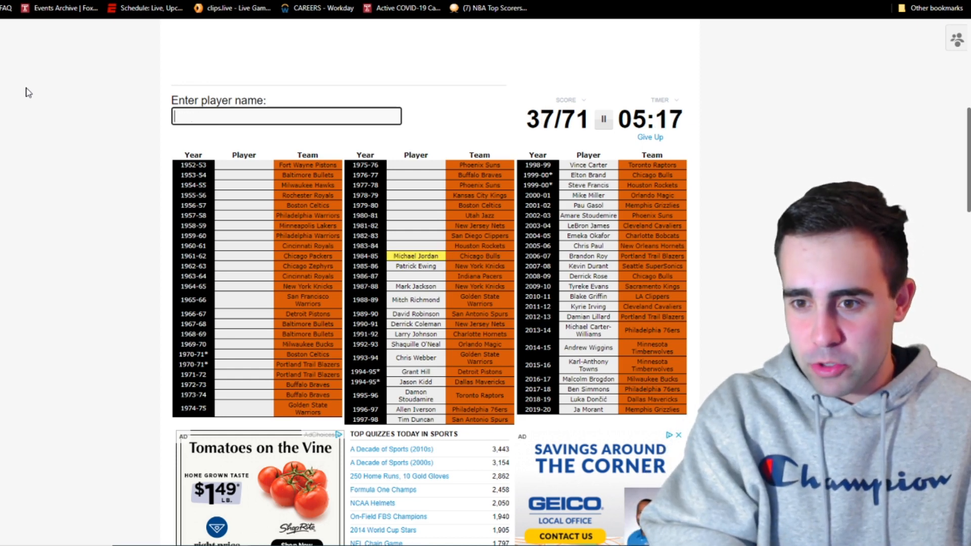
Step: Enter 1980s winners Sampson, Cummings, Dantley and Larry Bird, trying Chamberlain and Barkley, reaching 41/71
{"action": "type", "text": "samps"}
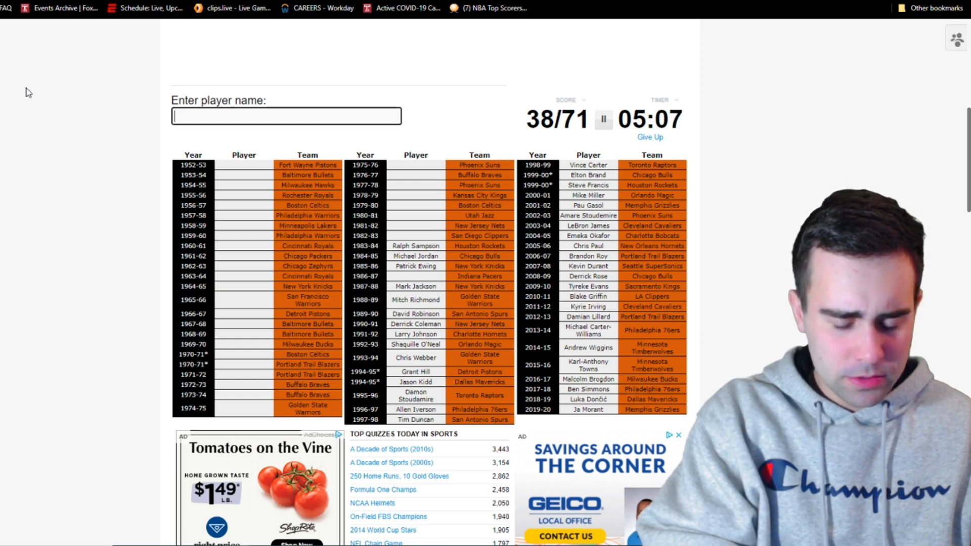
{"action": "type", "text": "cumming"}
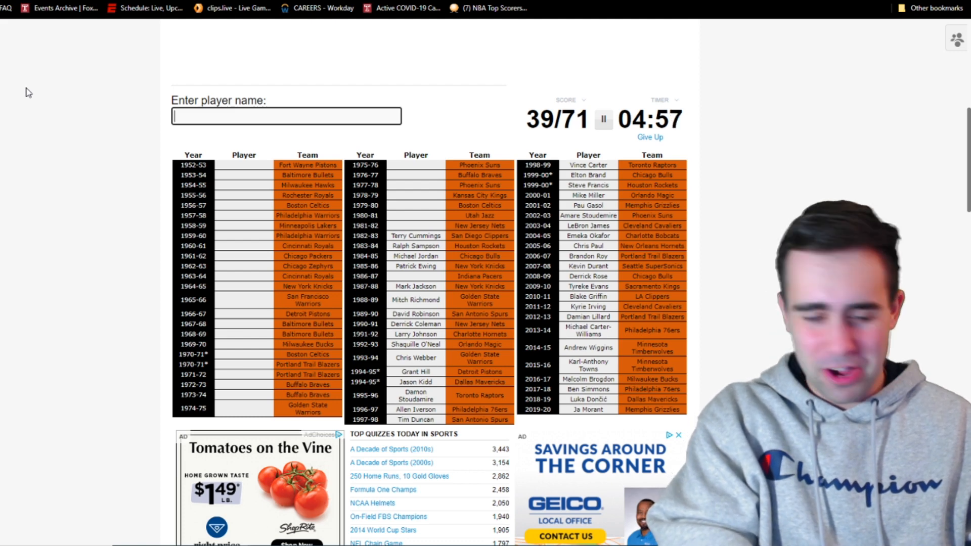
{"action": "type", "text": "dant"}
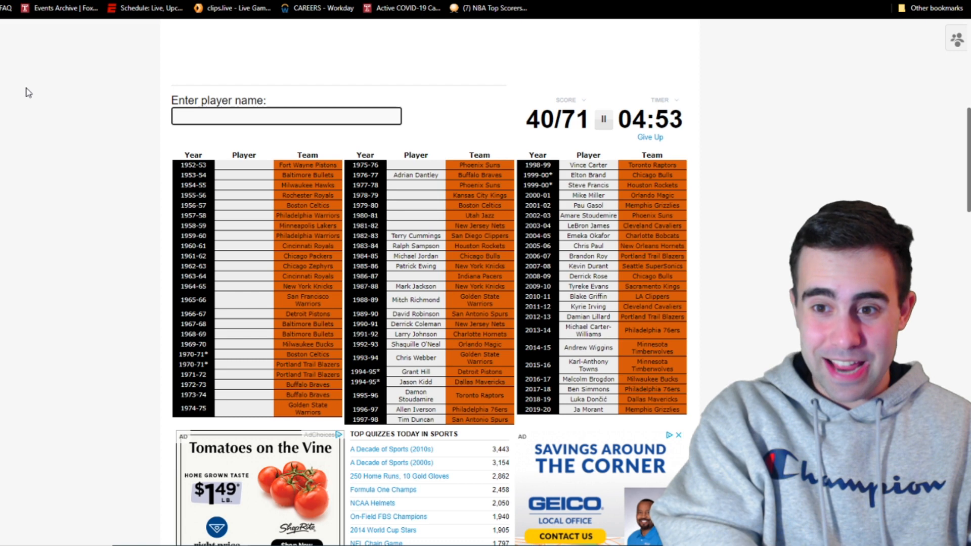
{"action": "type", "text": "ea"}
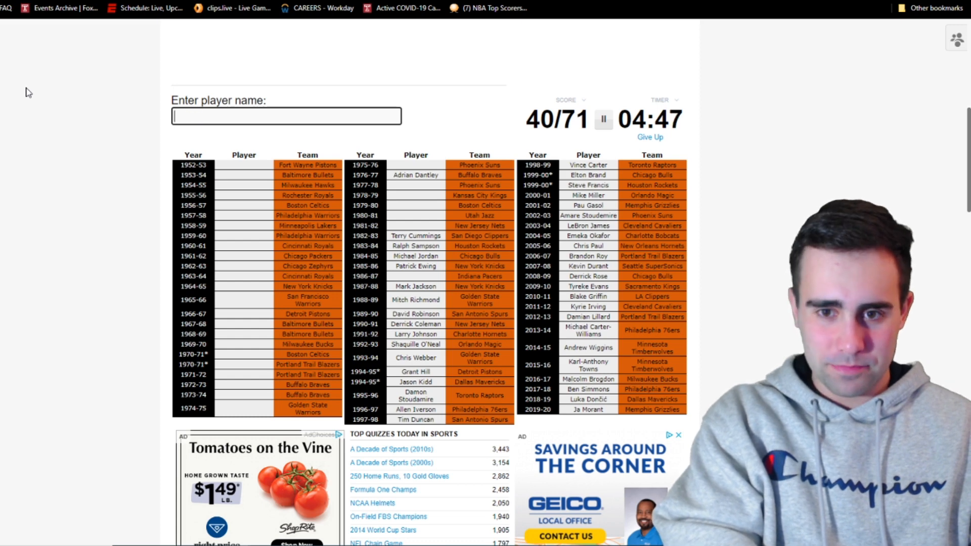
{"action": "type", "text": "sto"}
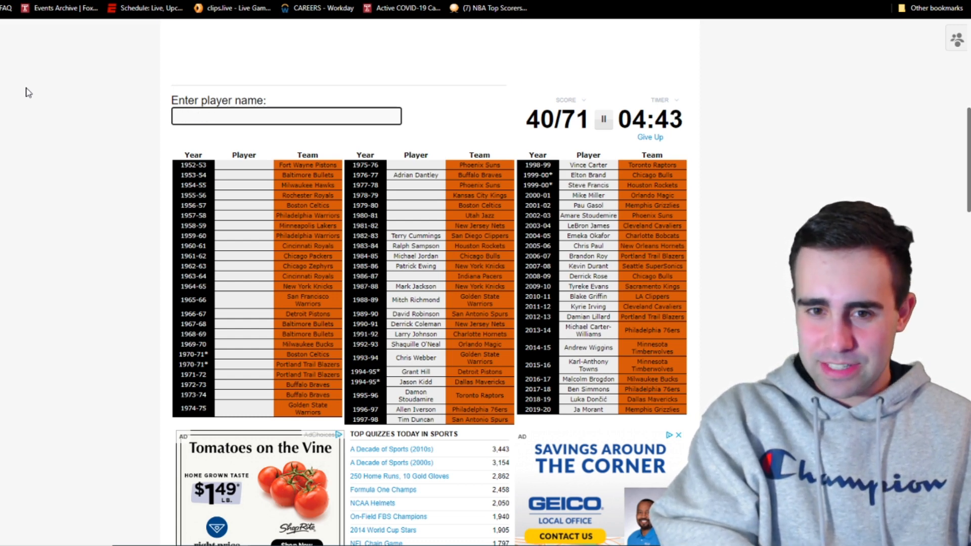
{"action": "type", "text": "Larry Bird"}
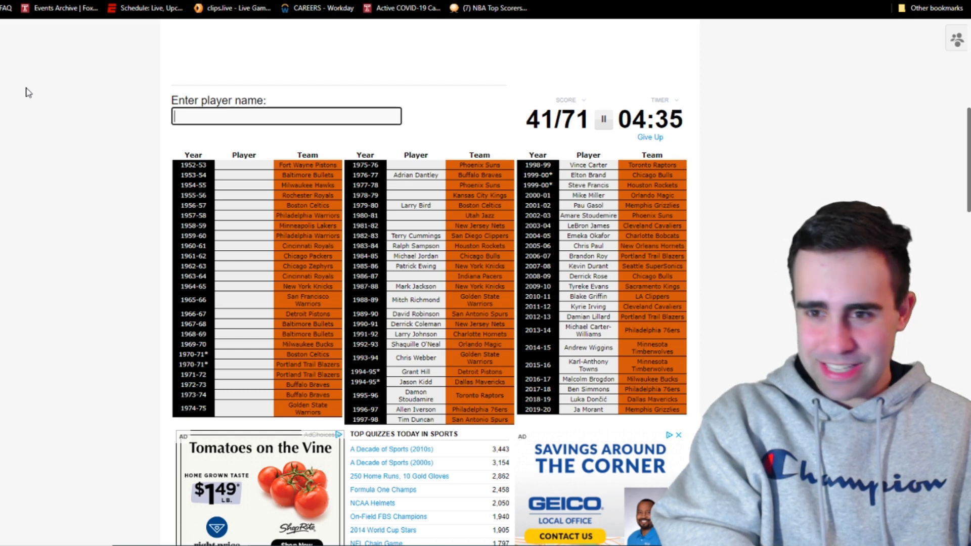
{"action": "type", "text": "chamber"}
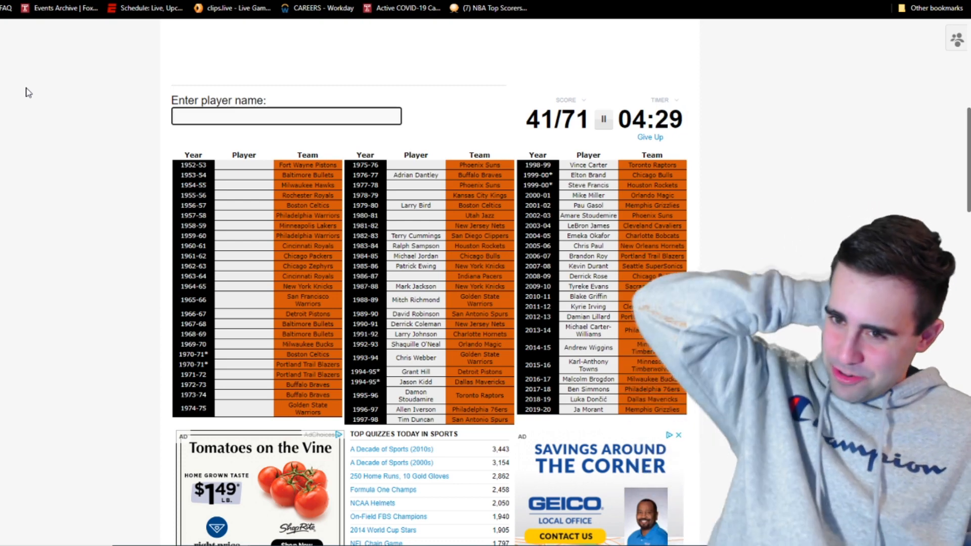
{"action": "type", "text": "barkle"}
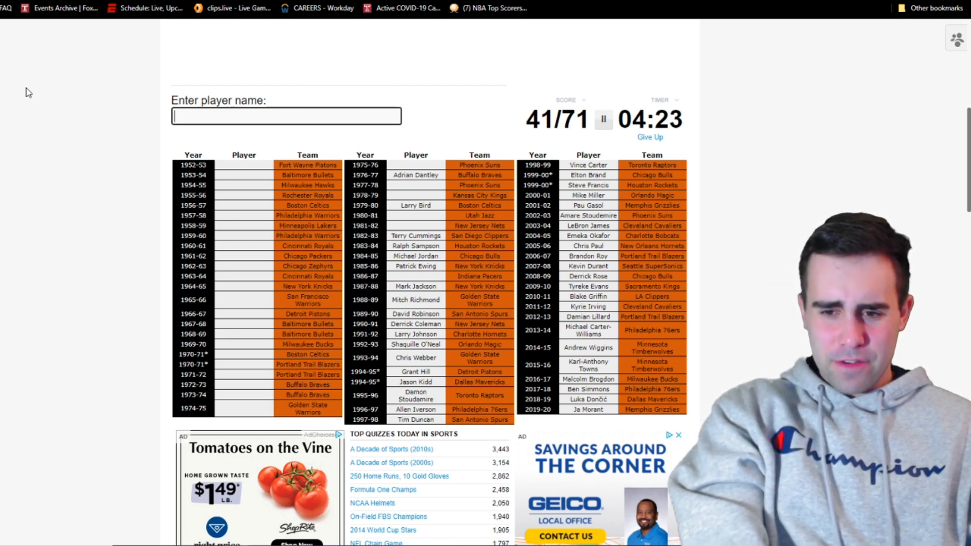
Step: Enter Rick Barry, Wilt Chamberlain, Kareem Abdul-Jabbar, Wes Unseld, Willis Reed and Dave Bing
{"action": "type", "text": "m"}
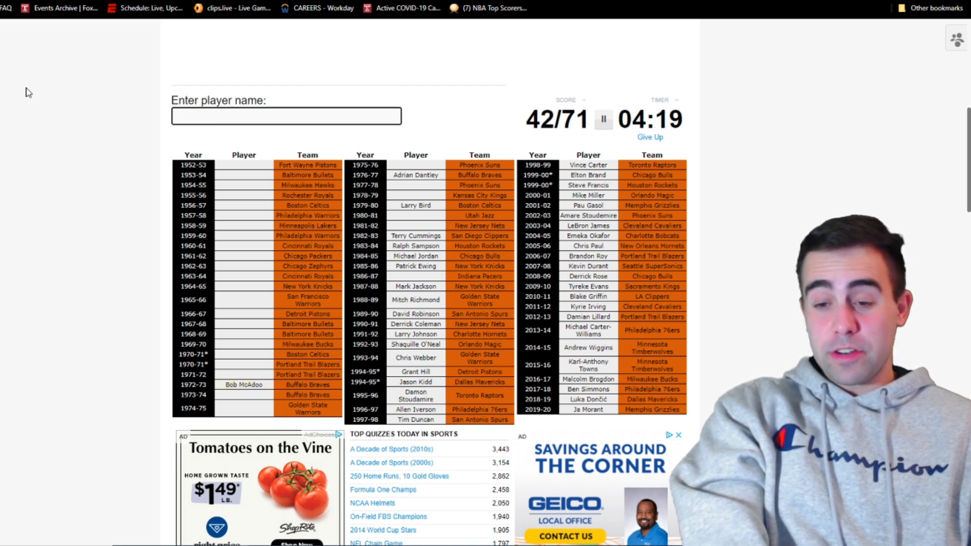
{"action": "type", "text": "Rick Barry"}
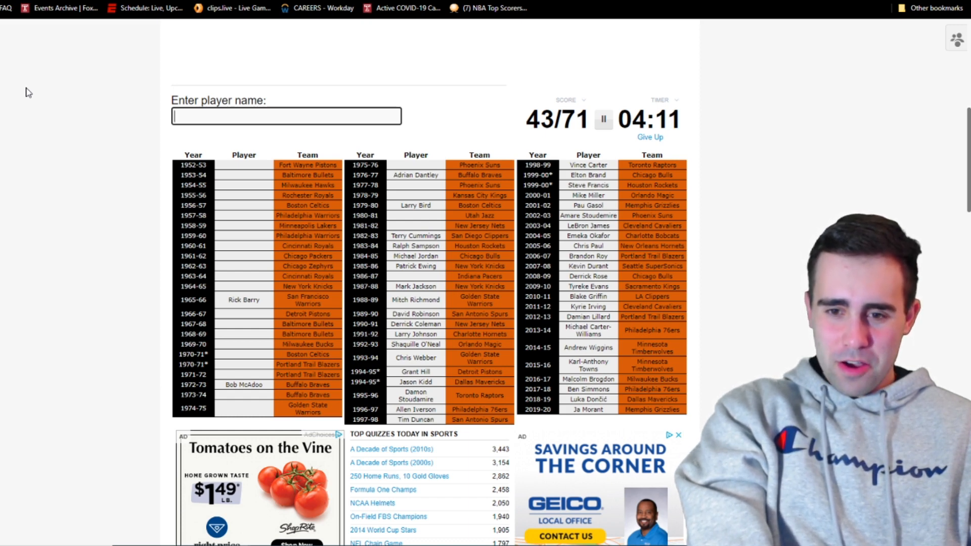
{"action": "type", "text": "chamb"}
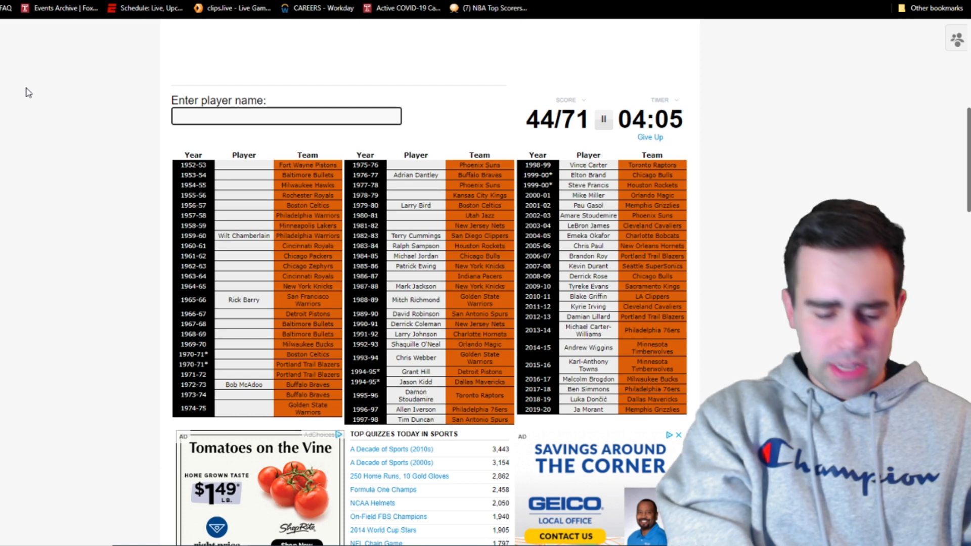
{"action": "type", "text": "abdul-ja"}
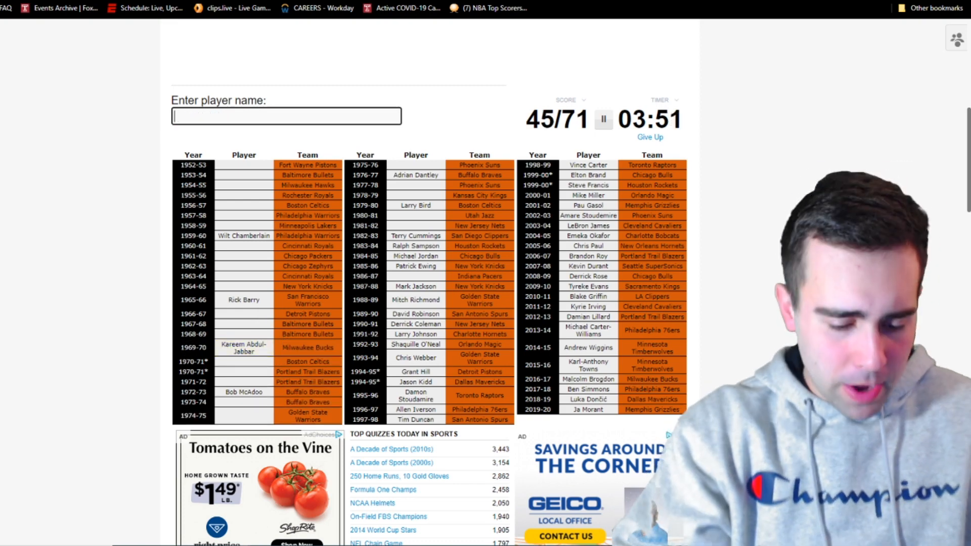
{"action": "type", "text": "Wes Unseld"}
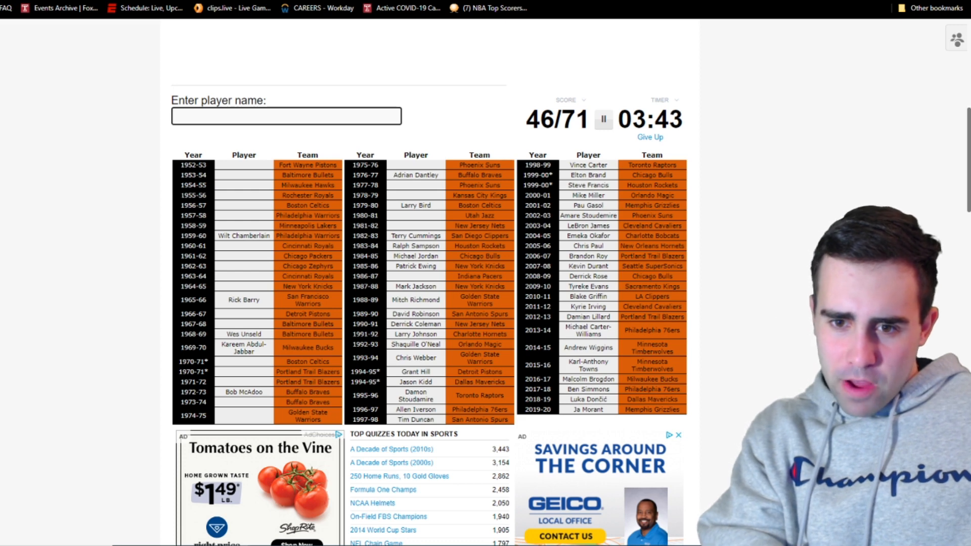
{"action": "type", "text": "kin"}
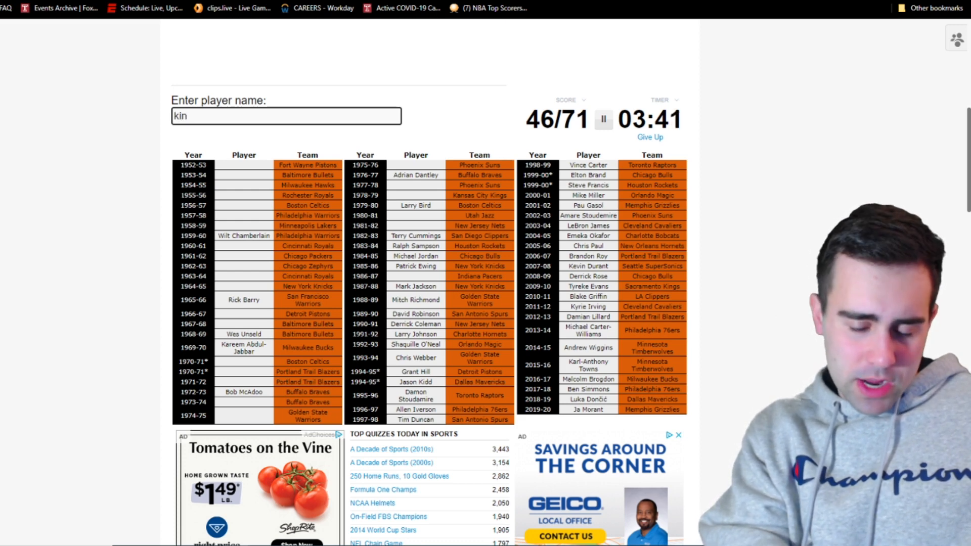
{"action": "type", "text": "Willis Reed"}
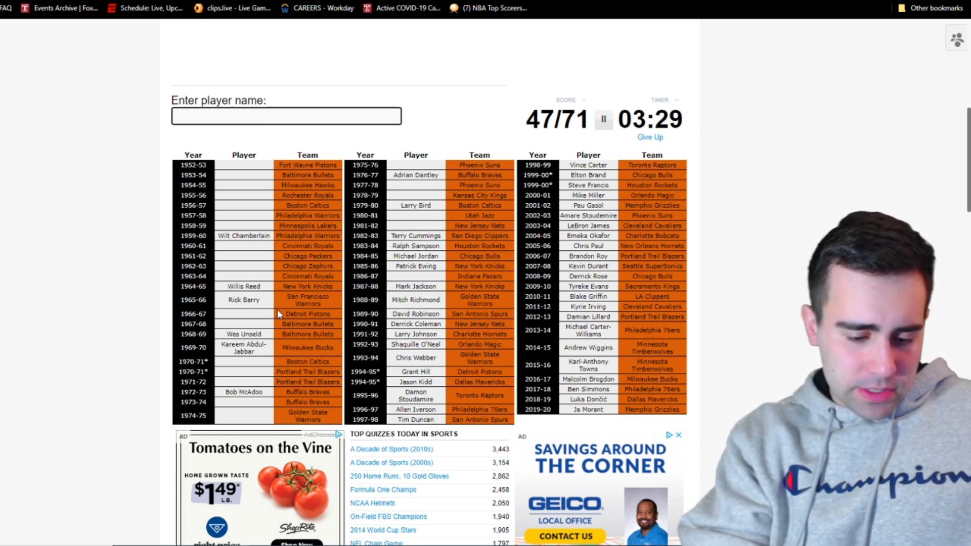
{"action": "type", "text": "Dave Bing"}
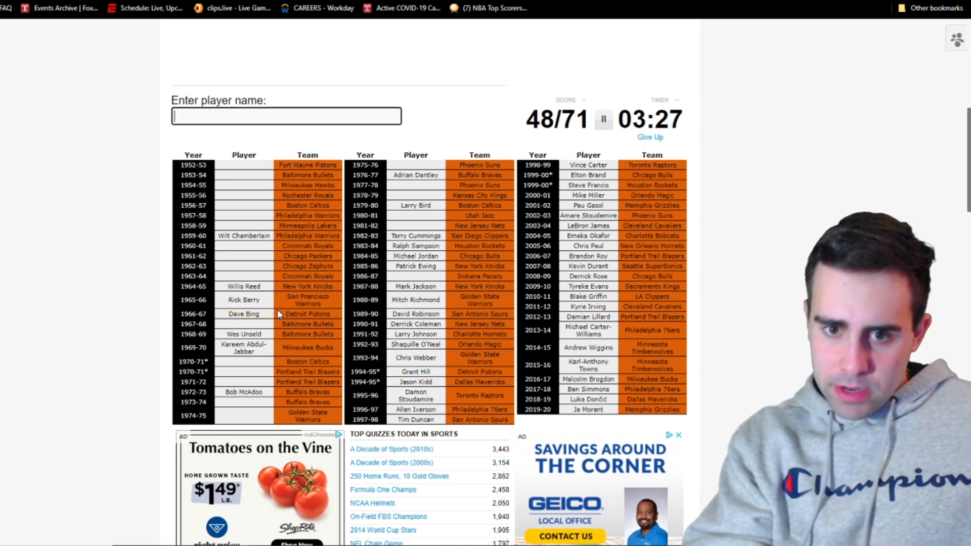
Step: Enter Elgin Baylor, Cowens, Oscar Robertson, Jerry Lucas, Hayes and Bob Pettit, reaching 54/71
{"action": "type", "text": "m"}
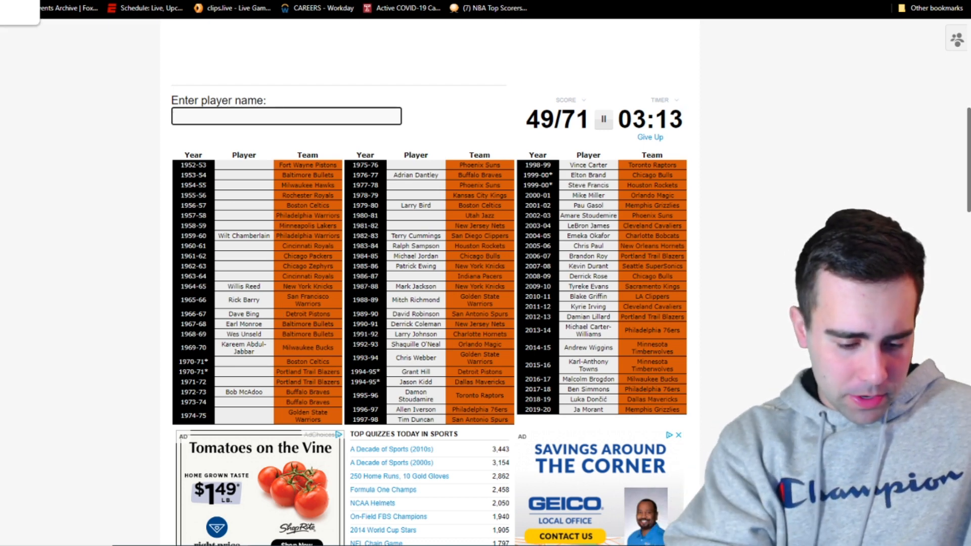
{"action": "type", "text": "Elgin Baylor"}
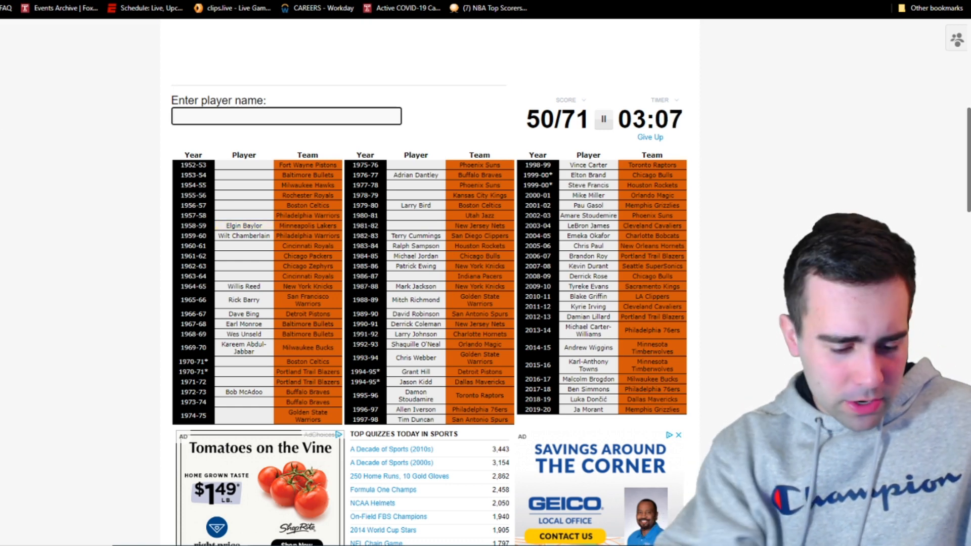
{"action": "type", "text": "russel"}
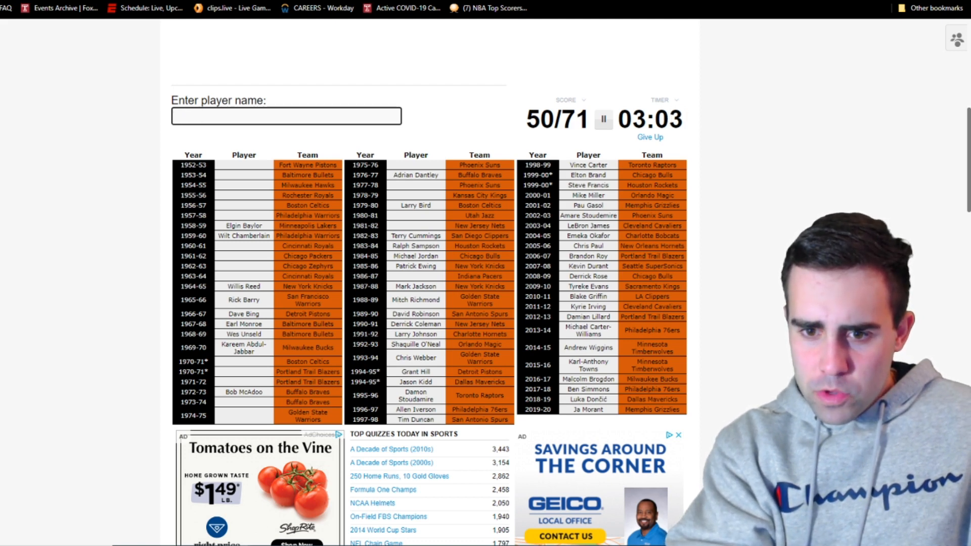
{"action": "type", "text": "cowe"}
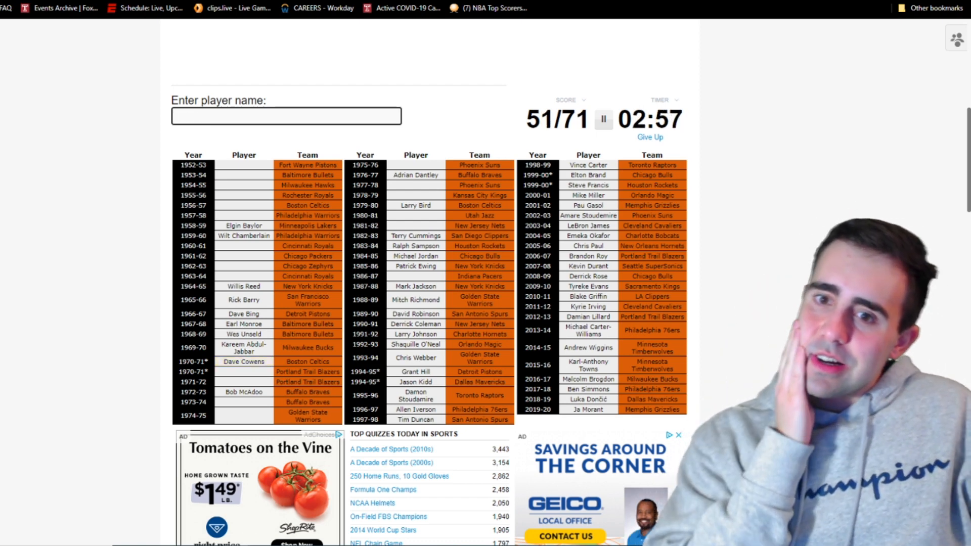
{"action": "type", "text": "robe"}
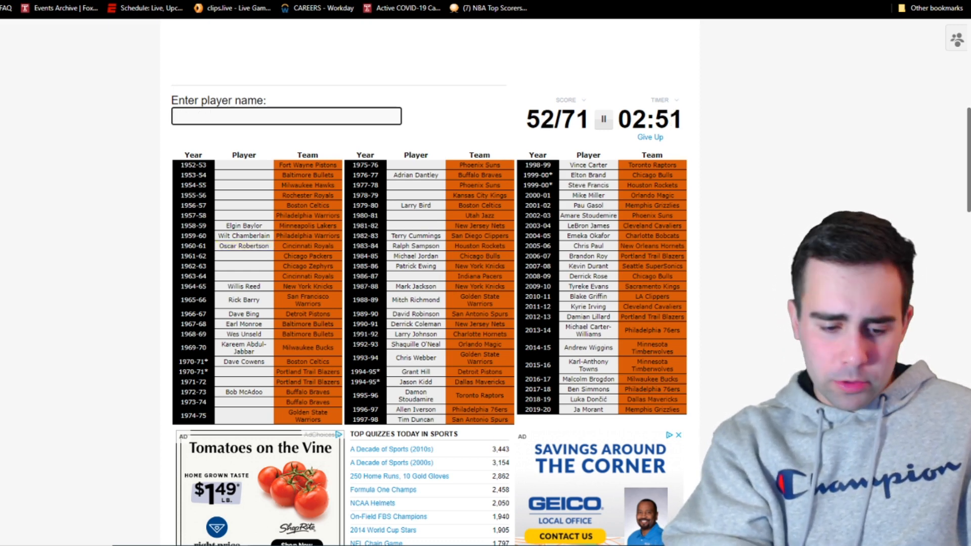
{"action": "type", "text": "Jerry Lucas"}
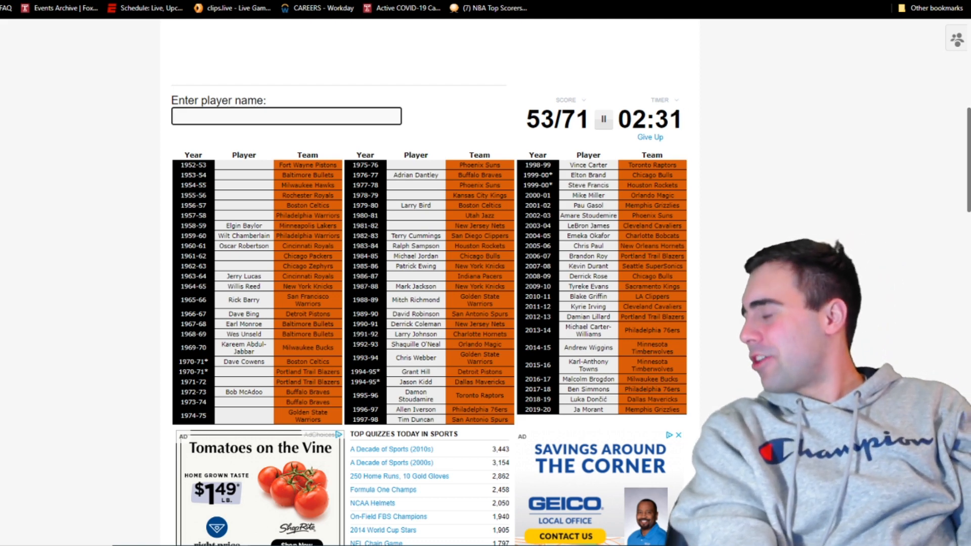
{"action": "type", "text": "haye"}
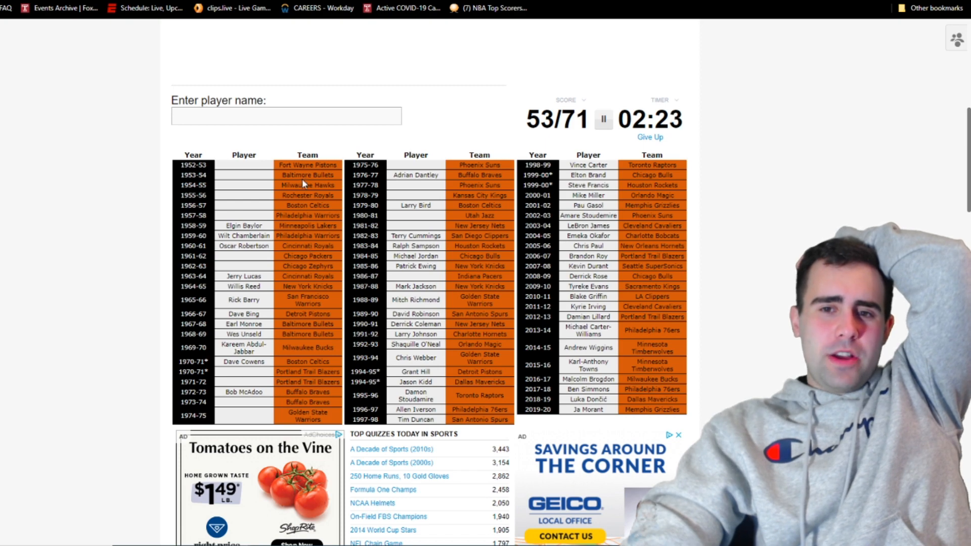
{"action": "left_click", "coordinate": [285, 115]}
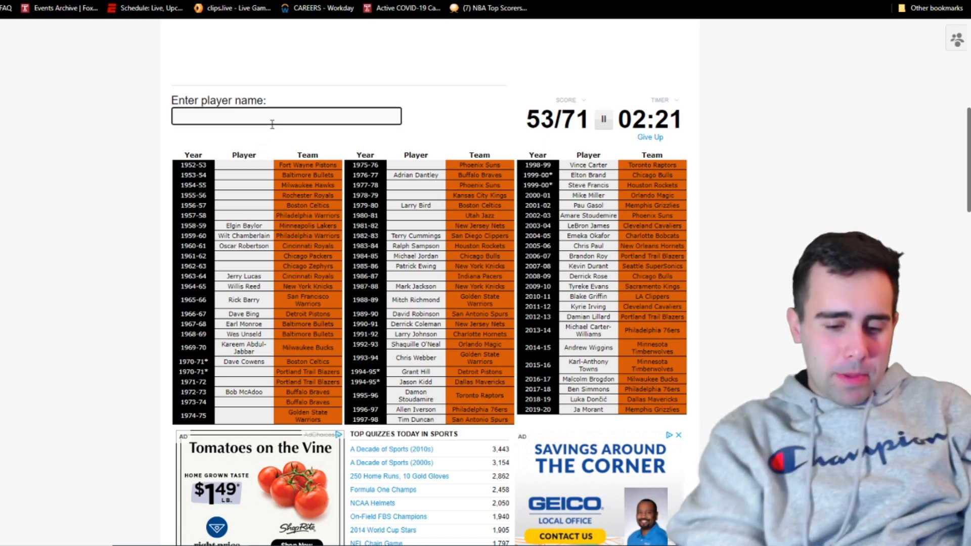
{"action": "type", "text": "Bob Pettit"}
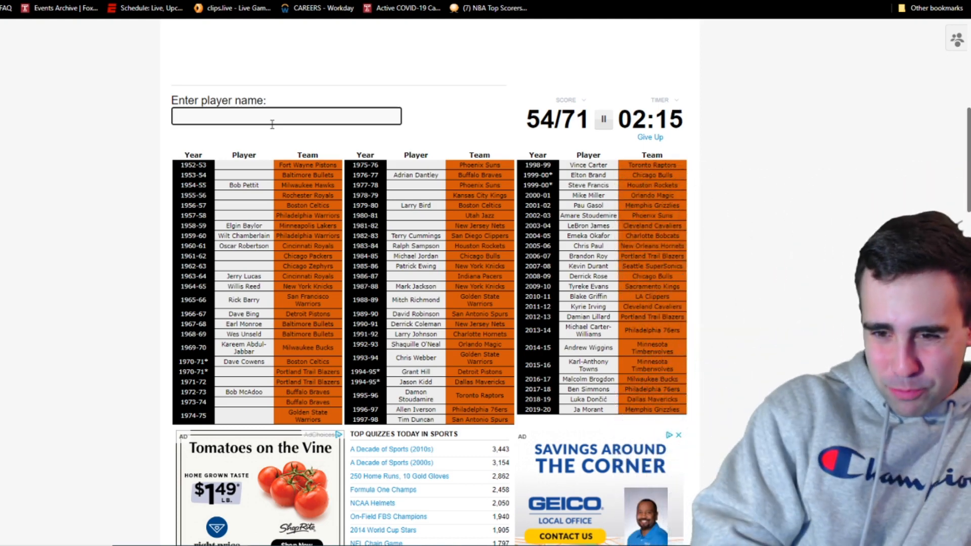
{"action": "type", "text": "wal"}
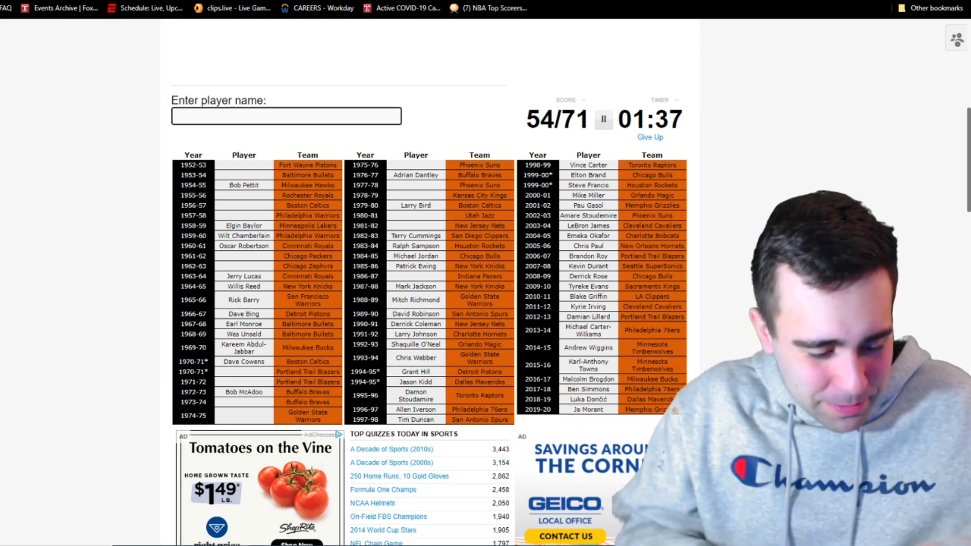
{"action": "type", "text": "e"}
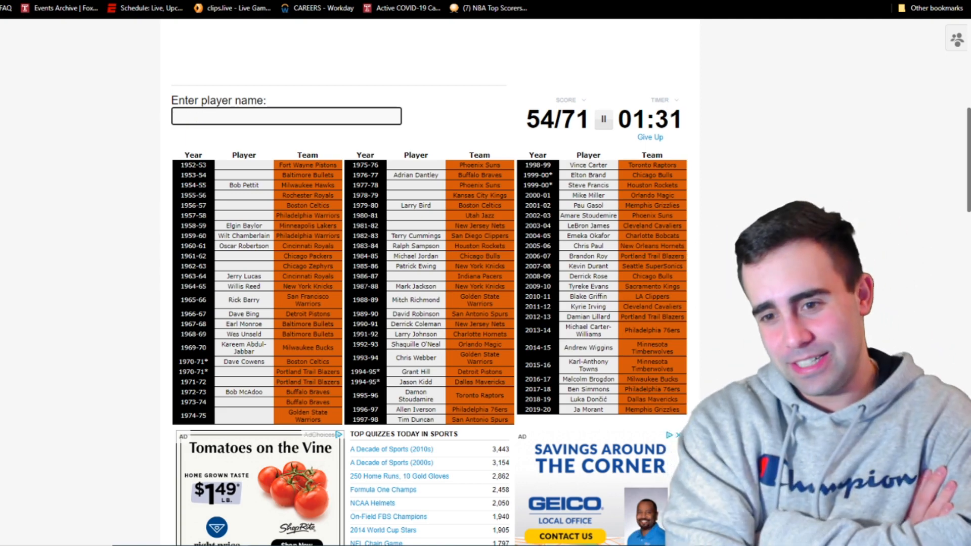
{"action": "type", "text": "c"}
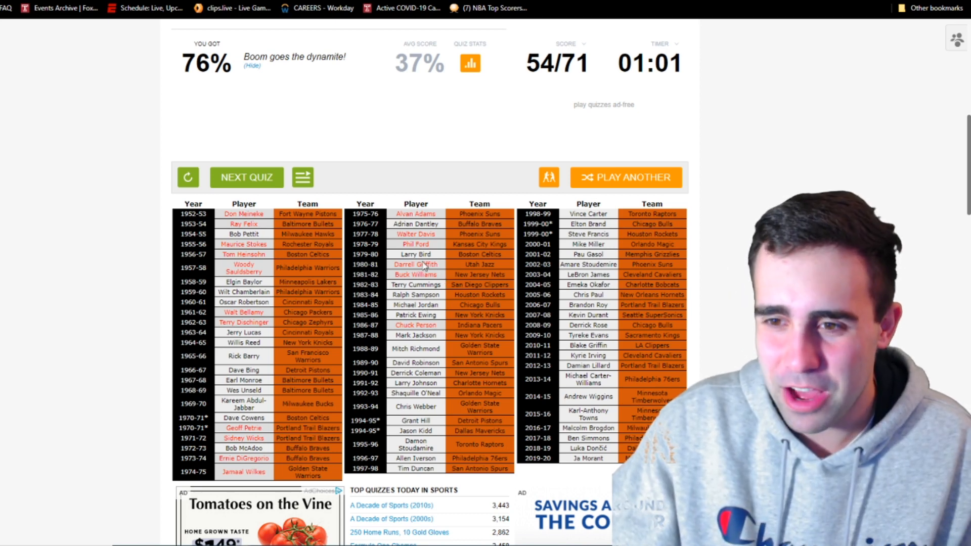
{"action": "mouse_move", "coordinate": [415, 271]}
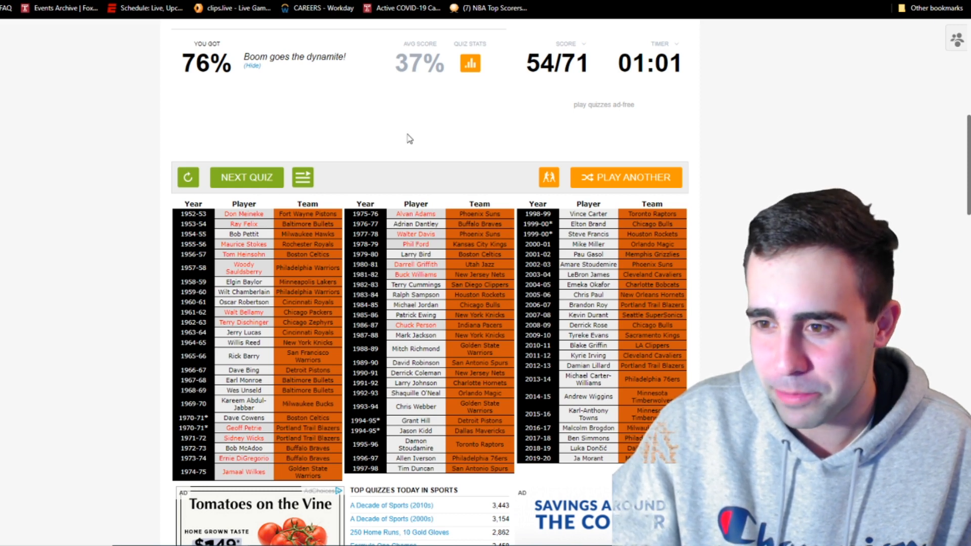
{"action": "mouse_move", "coordinate": [416, 233]}
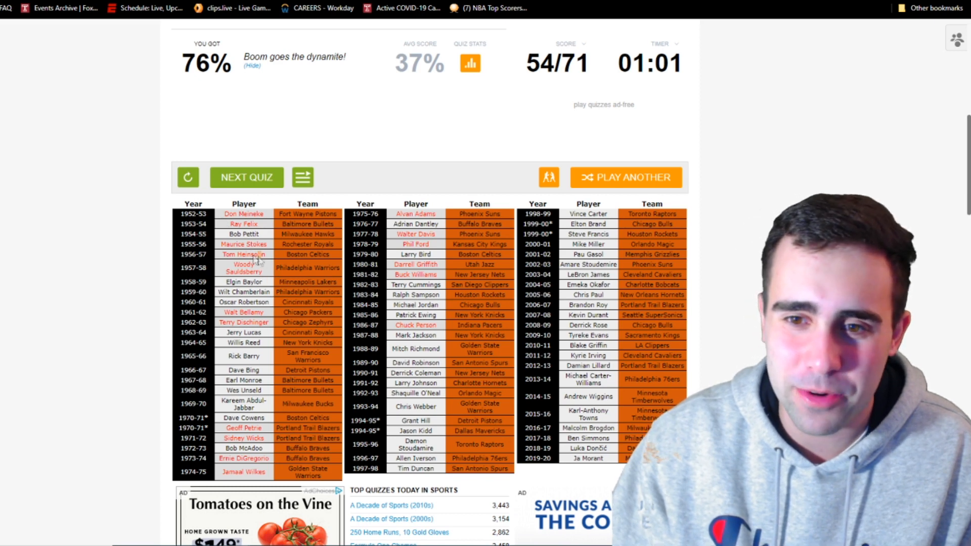
Step: Review the missed name Tom Heinsohn and scroll down the per-player % Correct table
{"action": "double_click", "coordinate": [243, 253]}
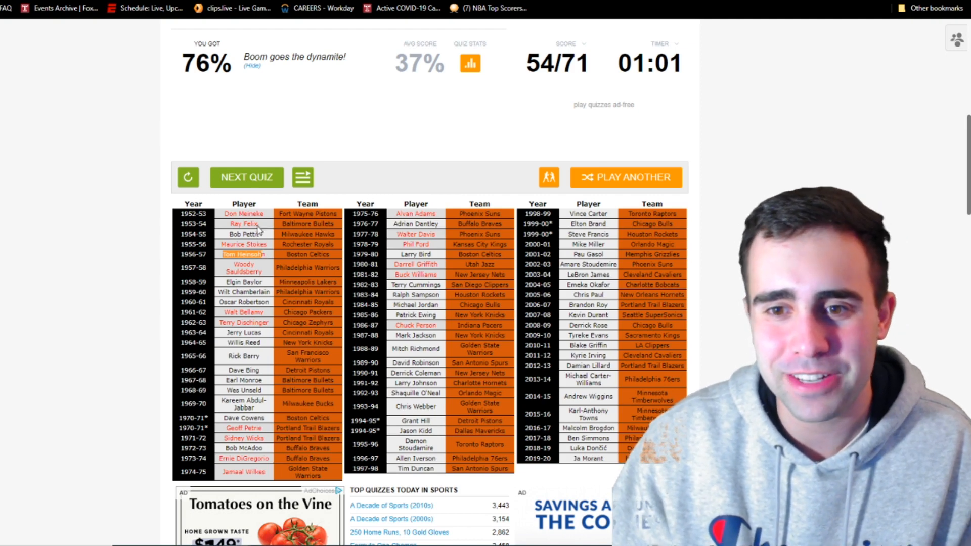
{"action": "mouse_move", "coordinate": [368, 122]}
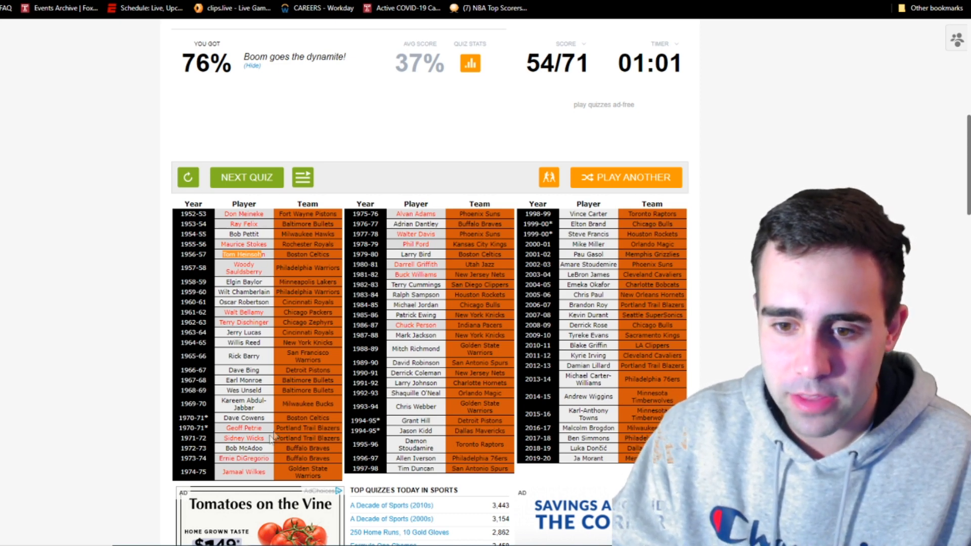
{"action": "mouse_move", "coordinate": [251, 470]}
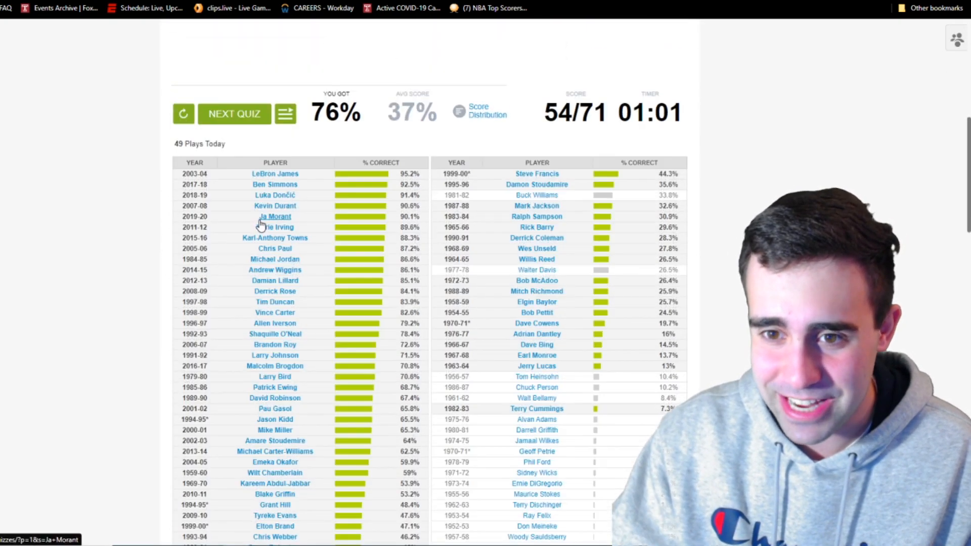
{"action": "mouse_move", "coordinate": [432, 414]}
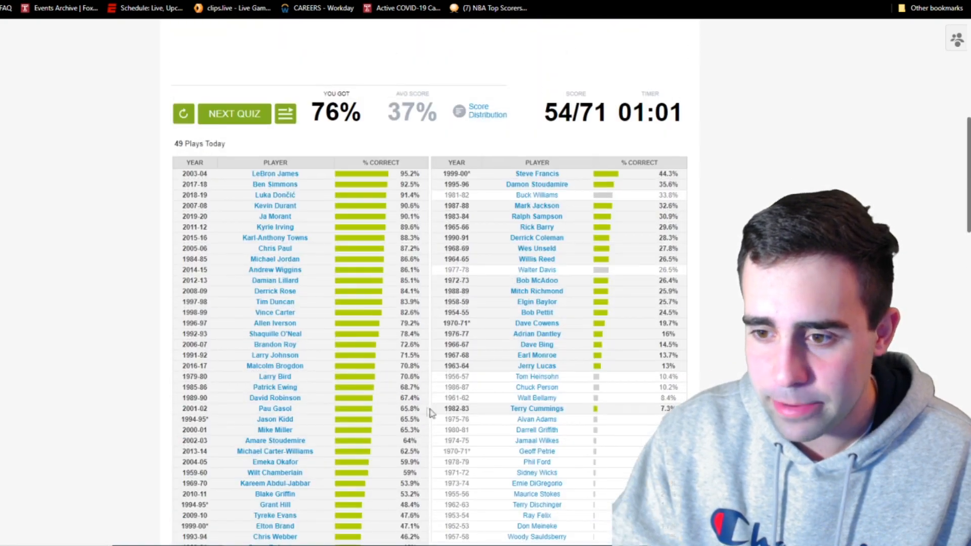
{"action": "scroll", "scroll_direction": "down", "scroll_amount": 3}
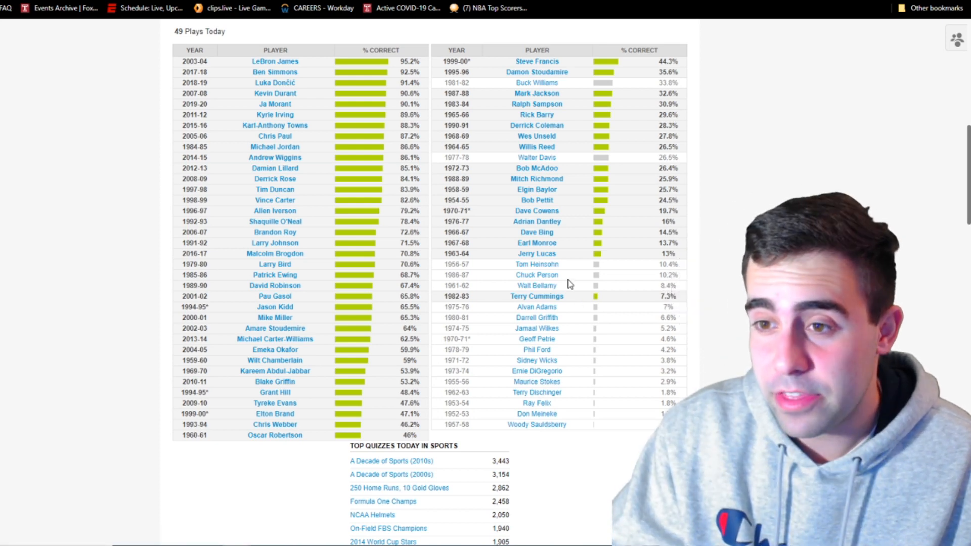
{"action": "mouse_move", "coordinate": [558, 93]}
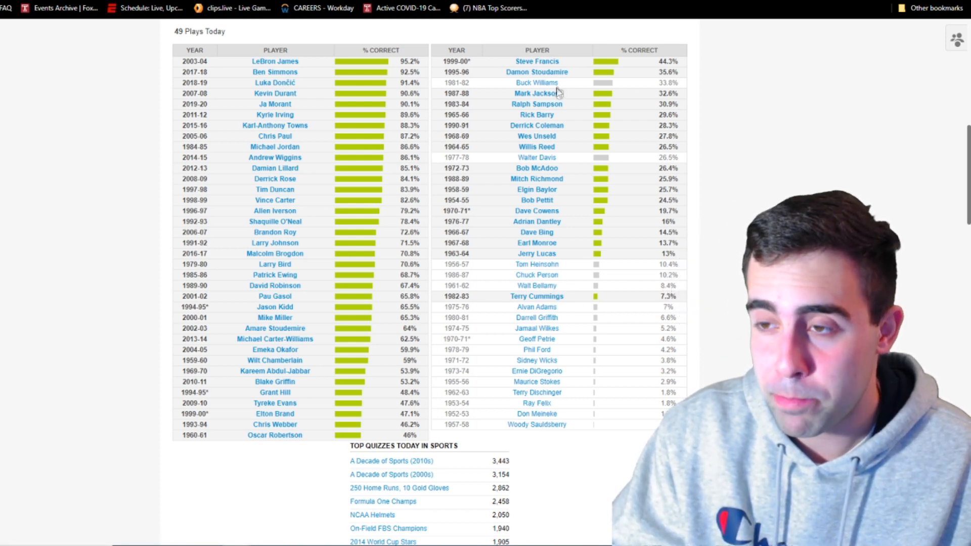